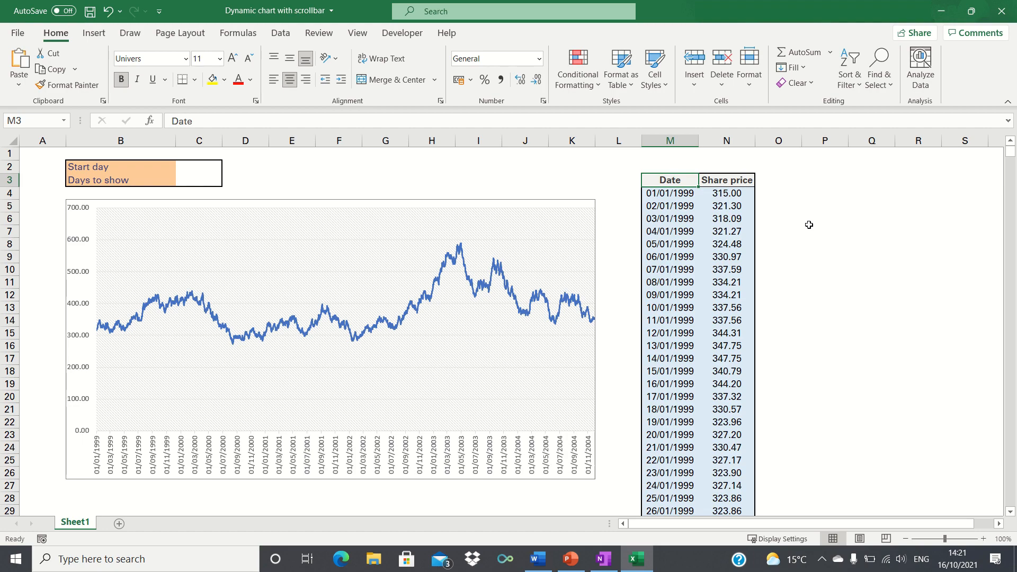
# Enable the Developer tab via Customize the Ribbon and show its controls
pyautogui.click(669, 192)
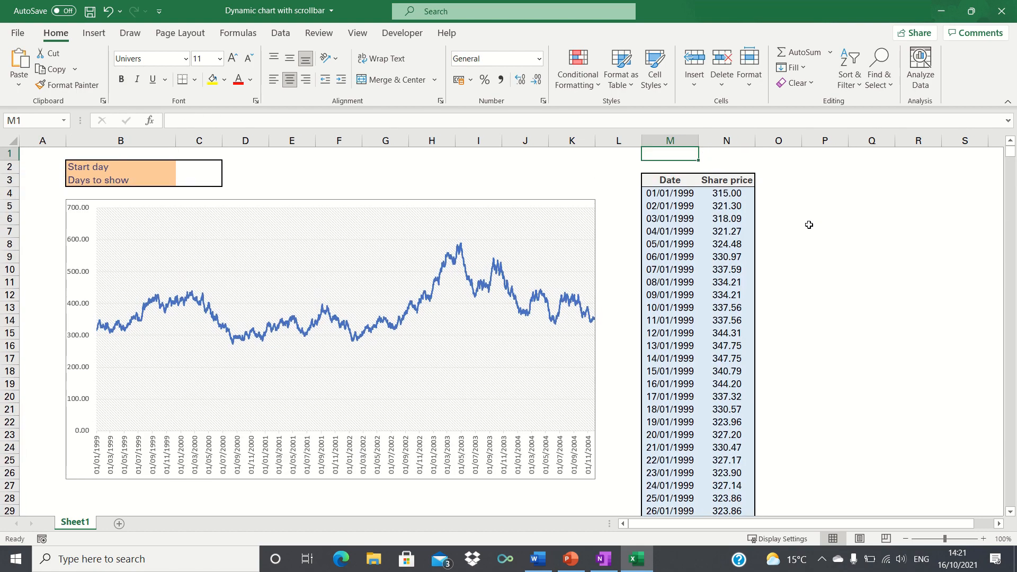
pyautogui.click(669, 180)
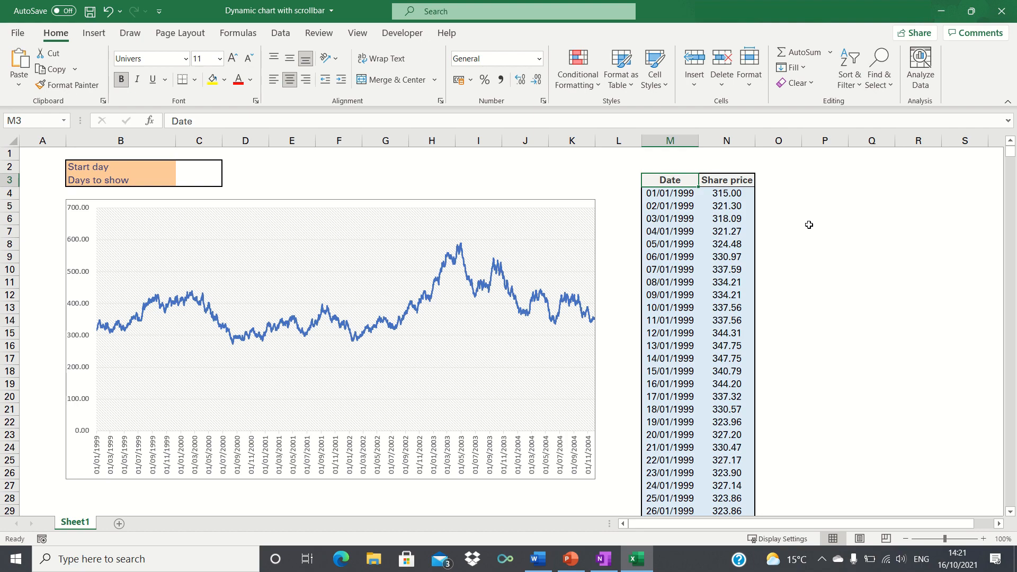
pyautogui.moveTo(372, 379)
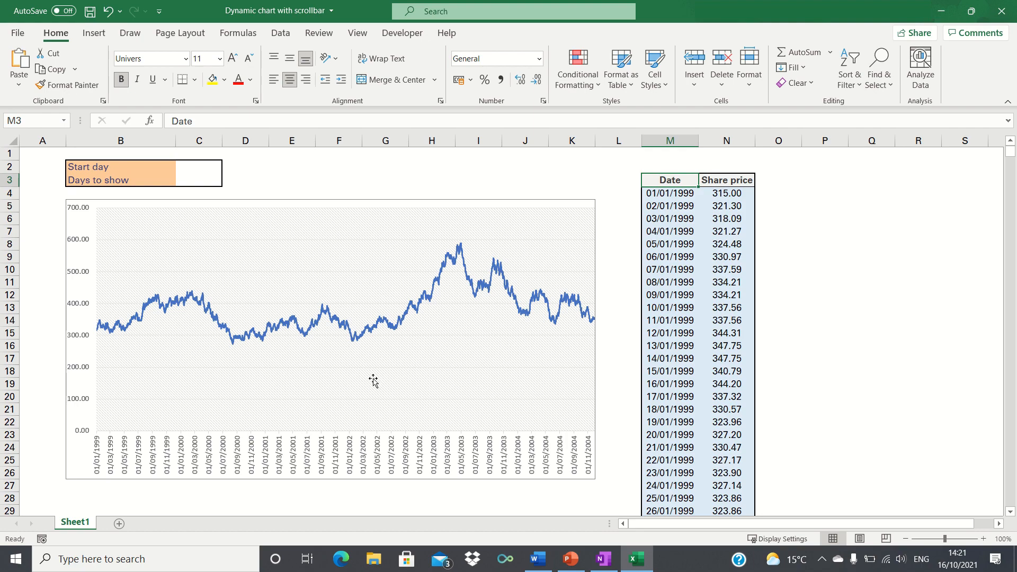
pyautogui.moveTo(383, 365)
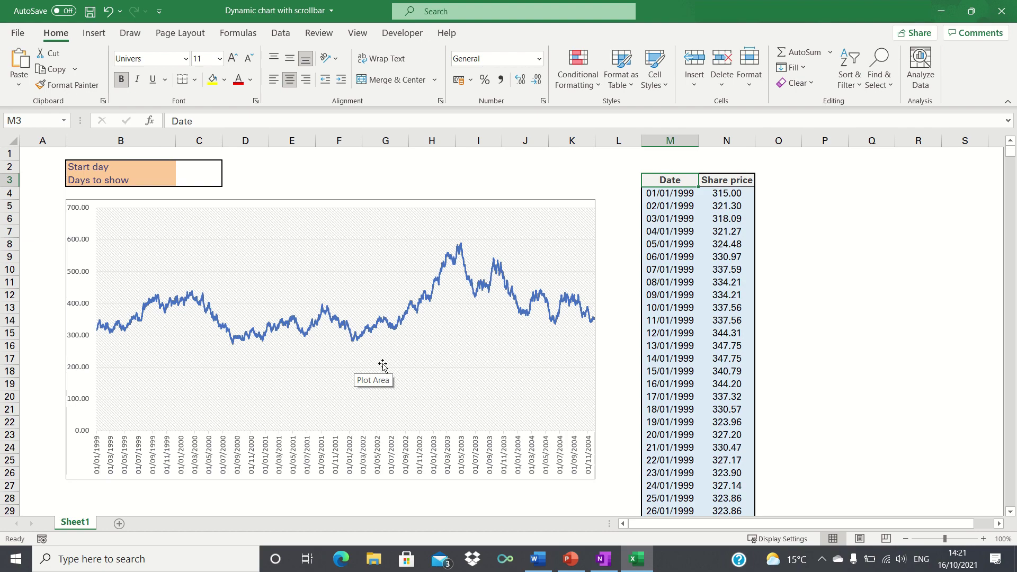
pyautogui.moveTo(407, 375)
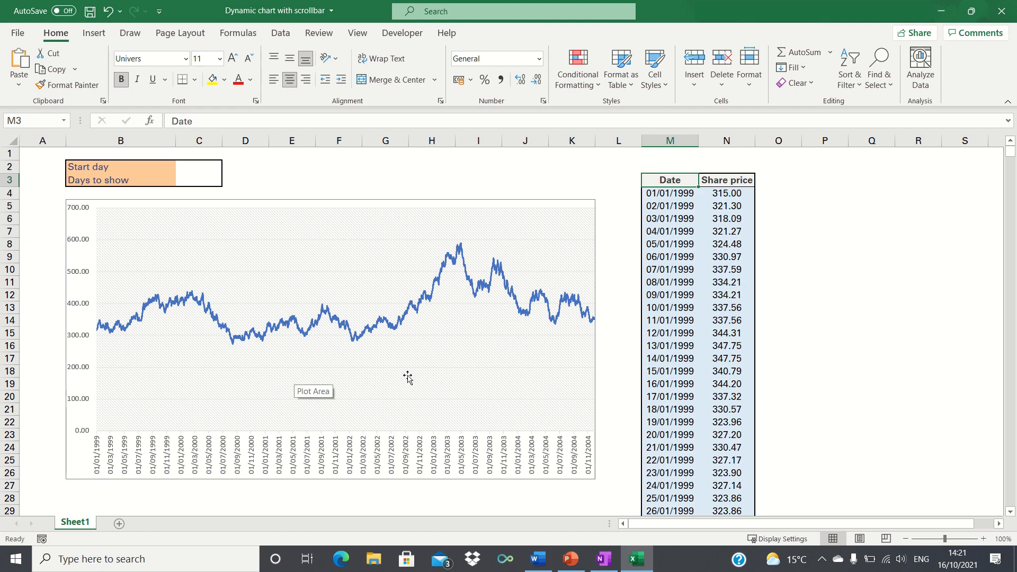
pyautogui.moveTo(796, 317)
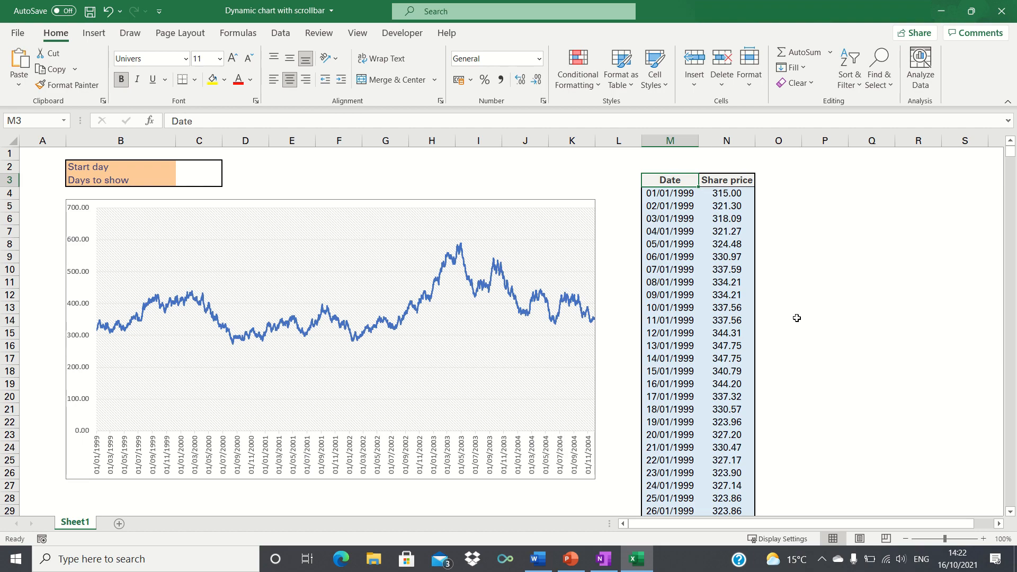
pyautogui.click(402, 32)
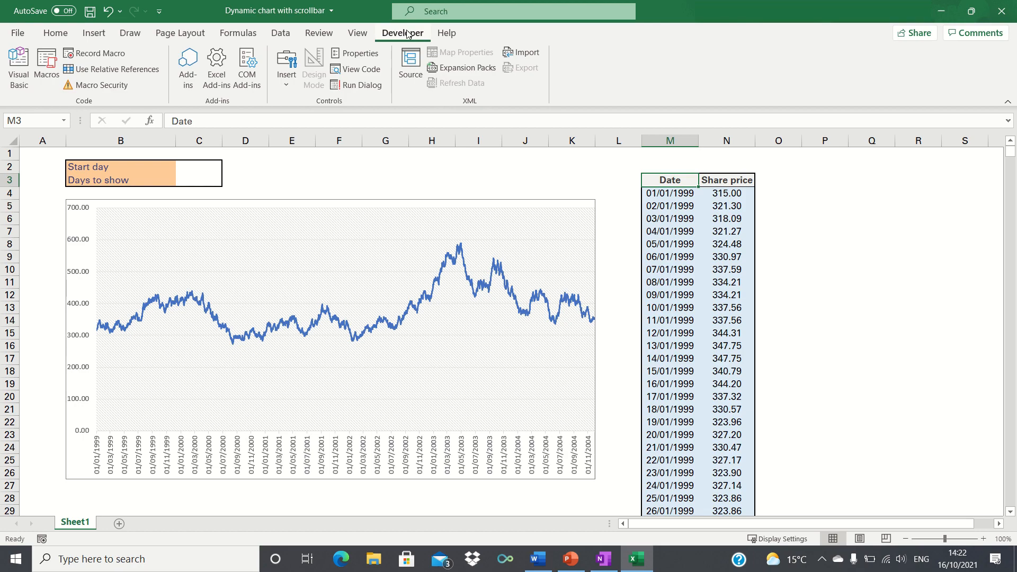
pyautogui.rightClick(402, 33)
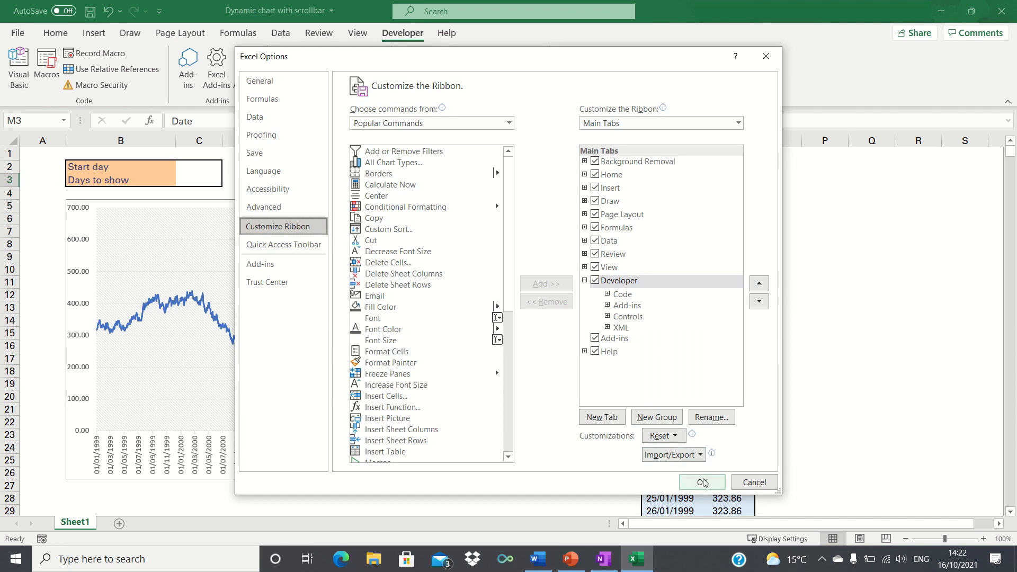
pyautogui.click(701, 482)
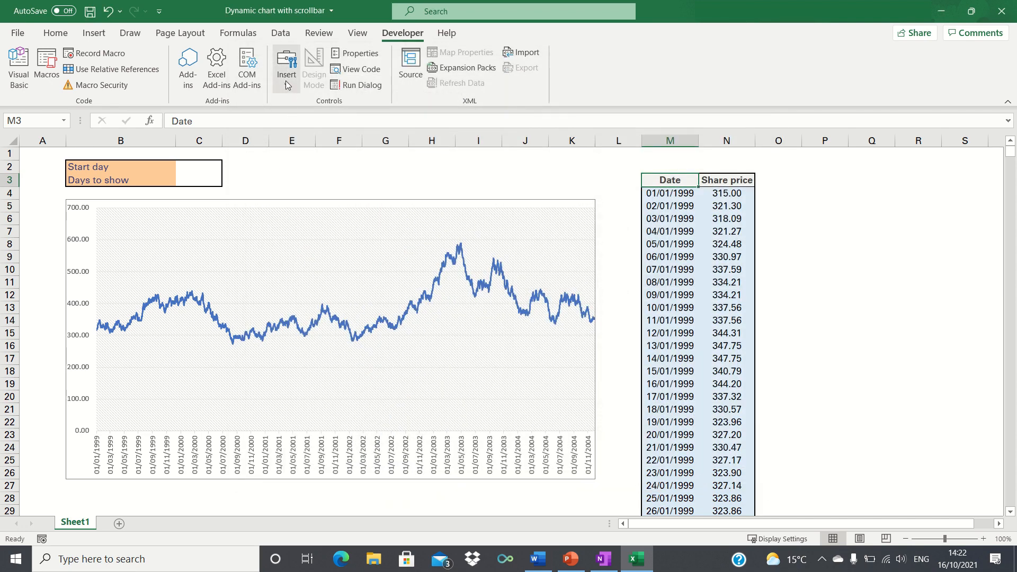
# Insert a Scroll Bar form control drawn across the width just below the chart
pyautogui.click(286, 69)
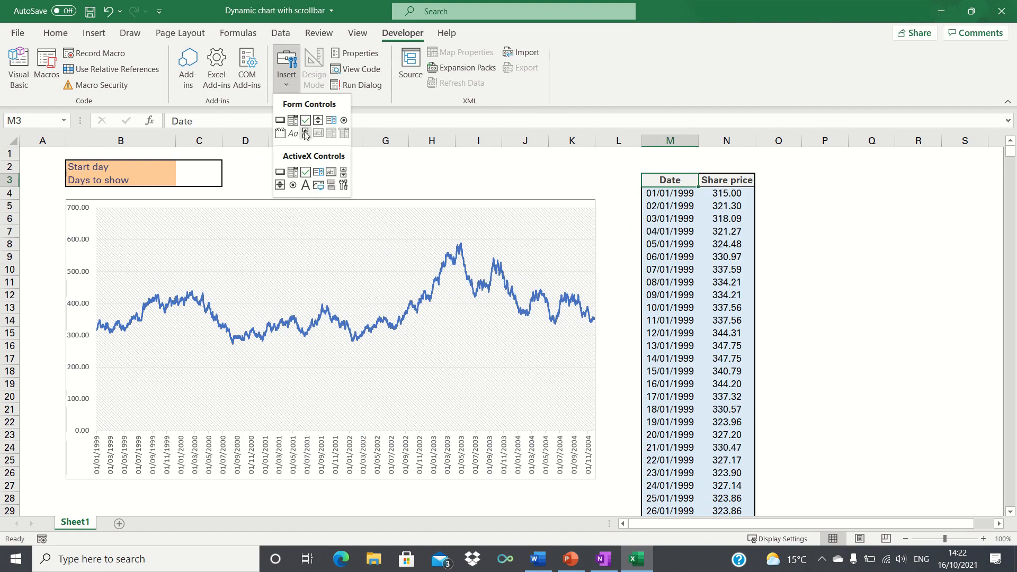
pyautogui.click(305, 134)
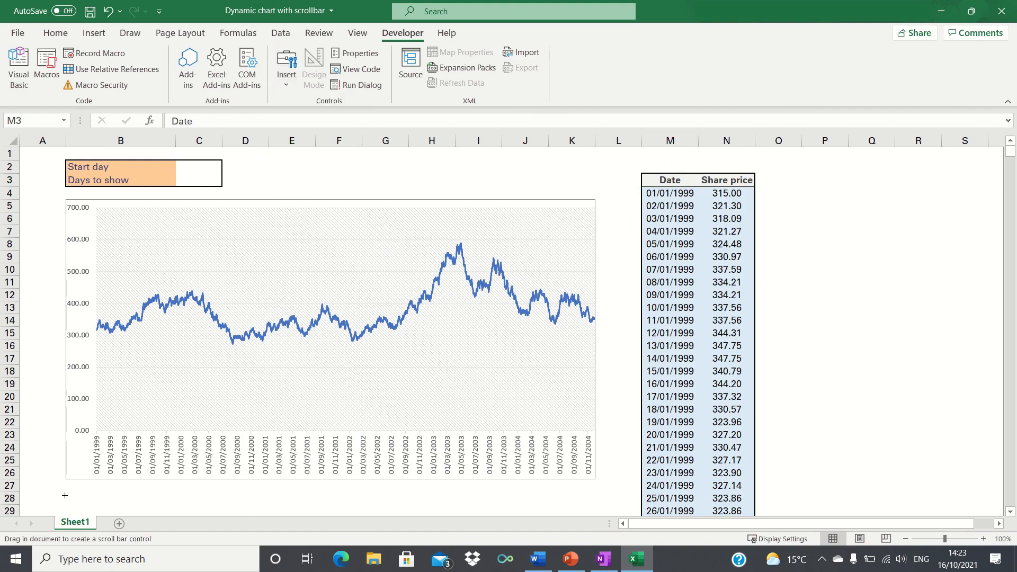
pyautogui.moveTo(65, 497); pyautogui.dragTo(454, 497)
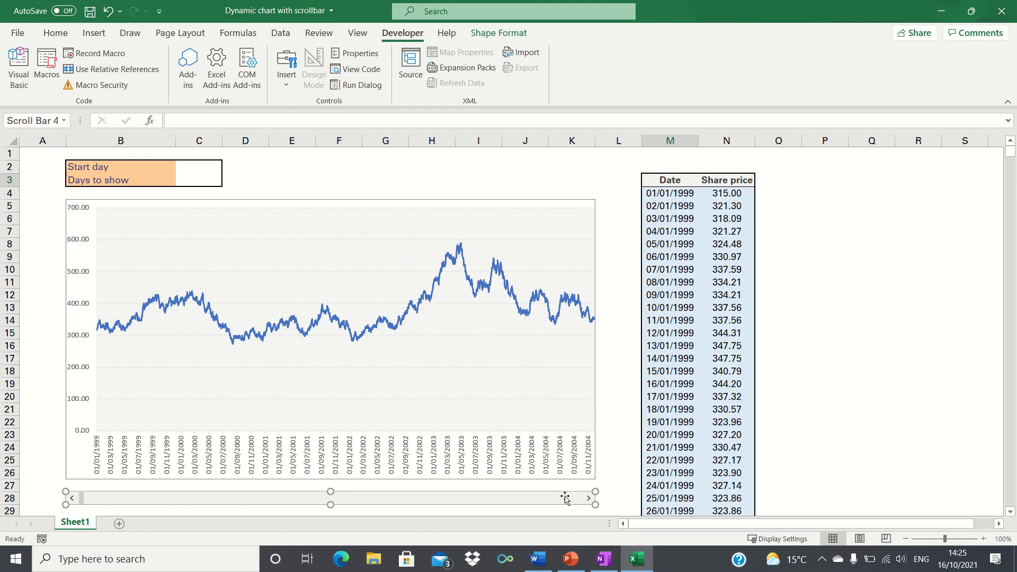
# Format the scroll bar with Maximum 1796, Incremental change 50 and Cell link $C$2
pyautogui.rightClick(564, 495)
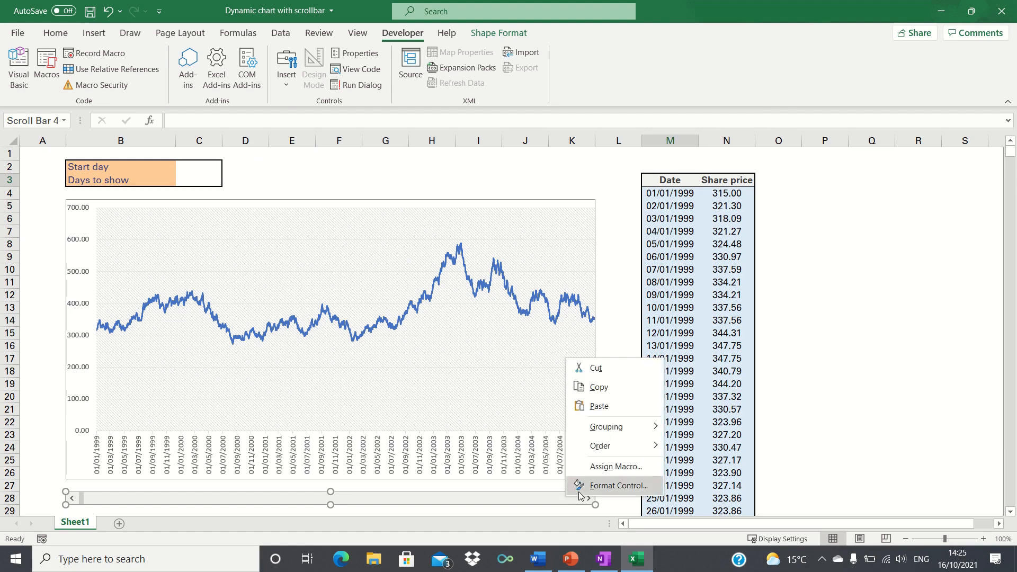
pyautogui.click(619, 485)
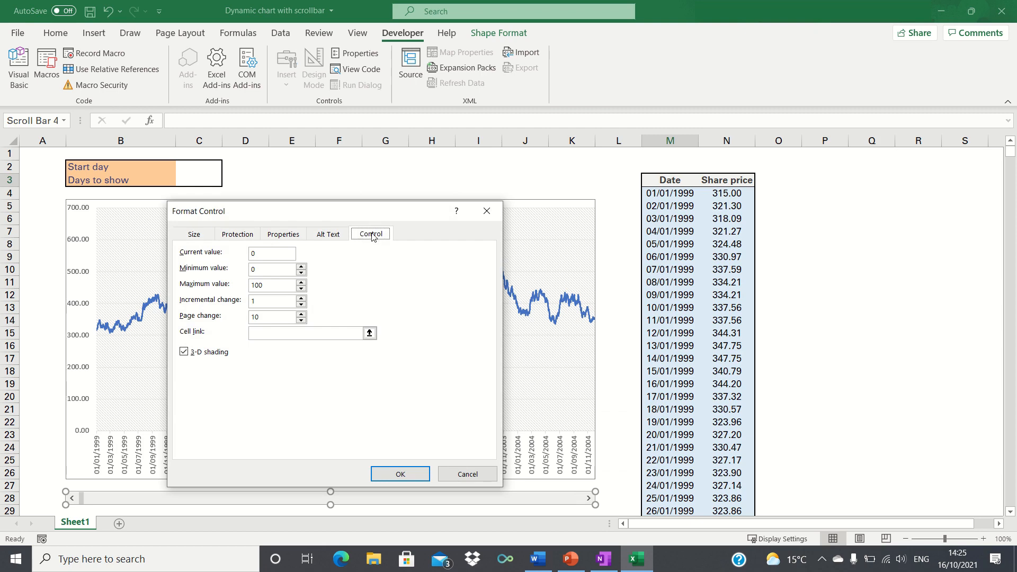
pyautogui.click(271, 253)
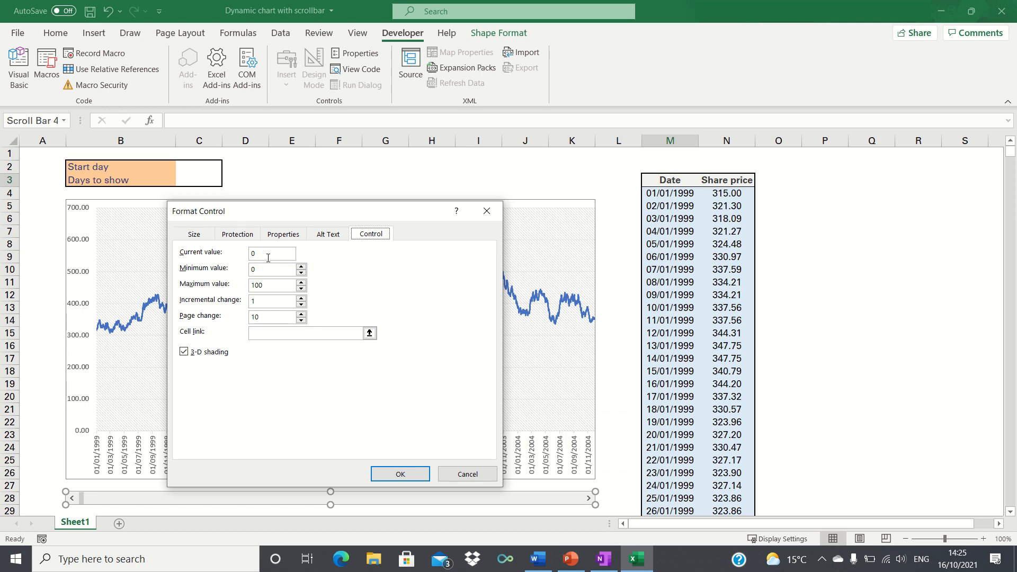
pyautogui.click(271, 285)
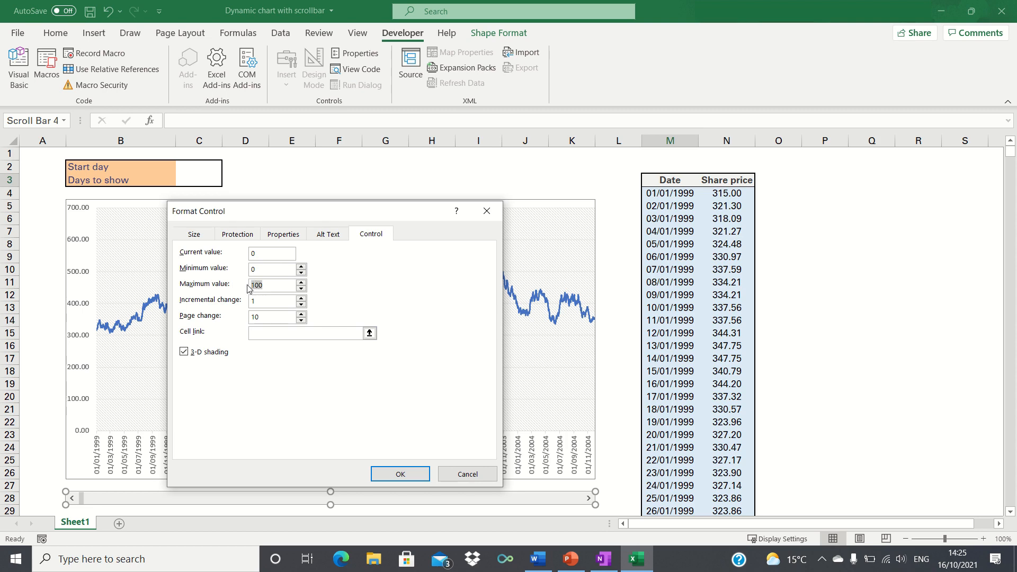
pyautogui.moveTo(241, 288)
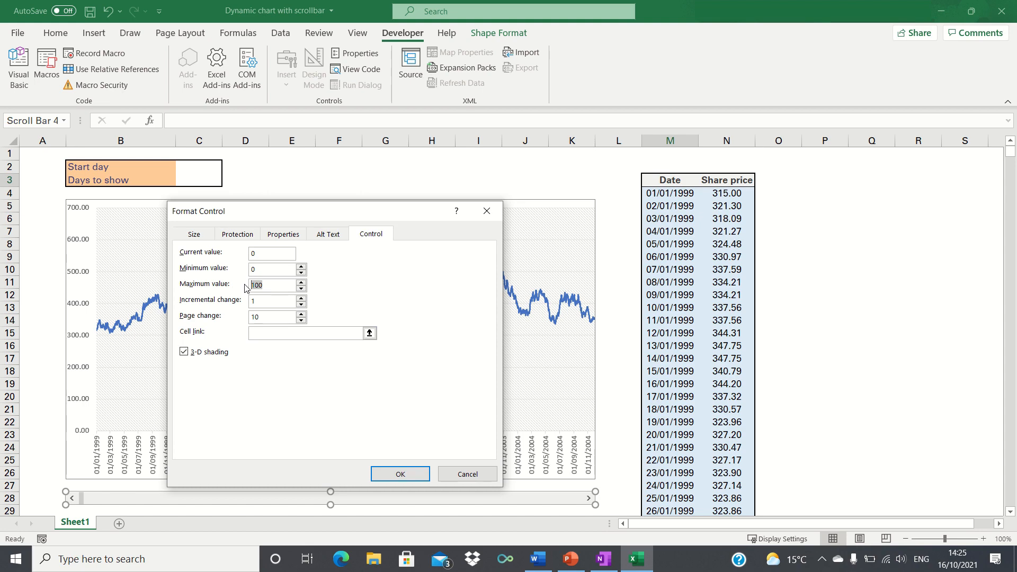
pyautogui.write('1796')
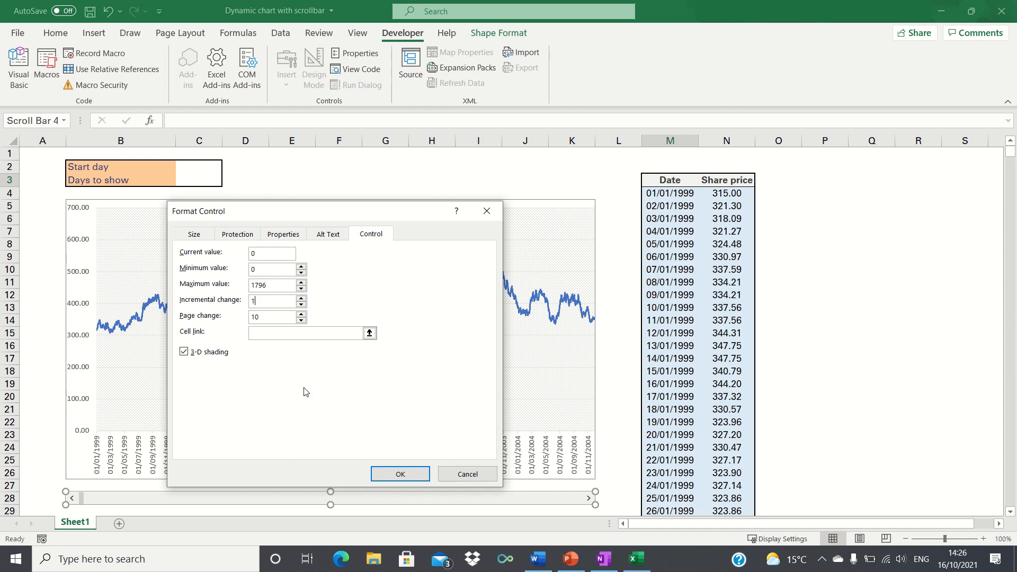
pyautogui.write('50')
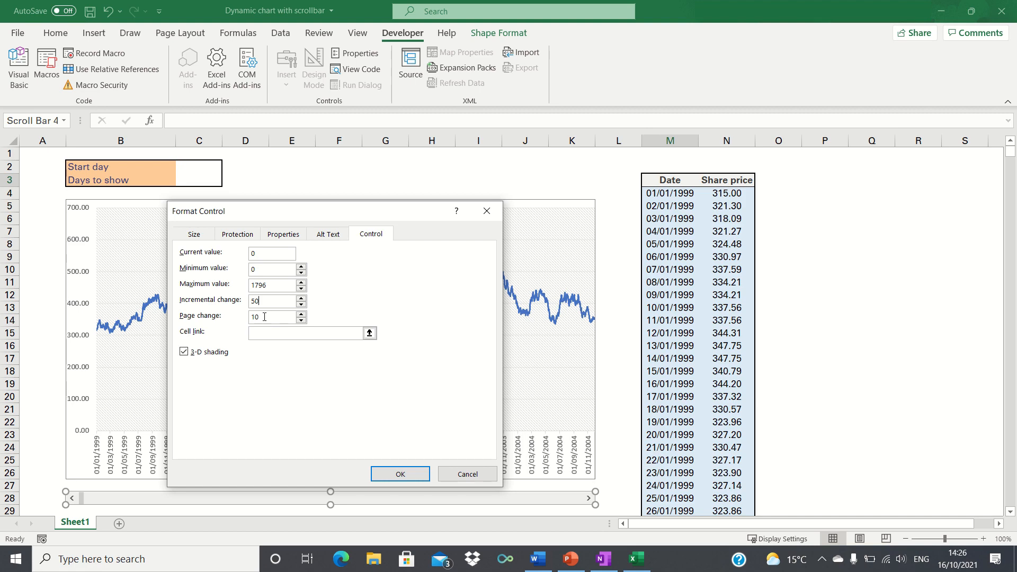
pyautogui.click(303, 333)
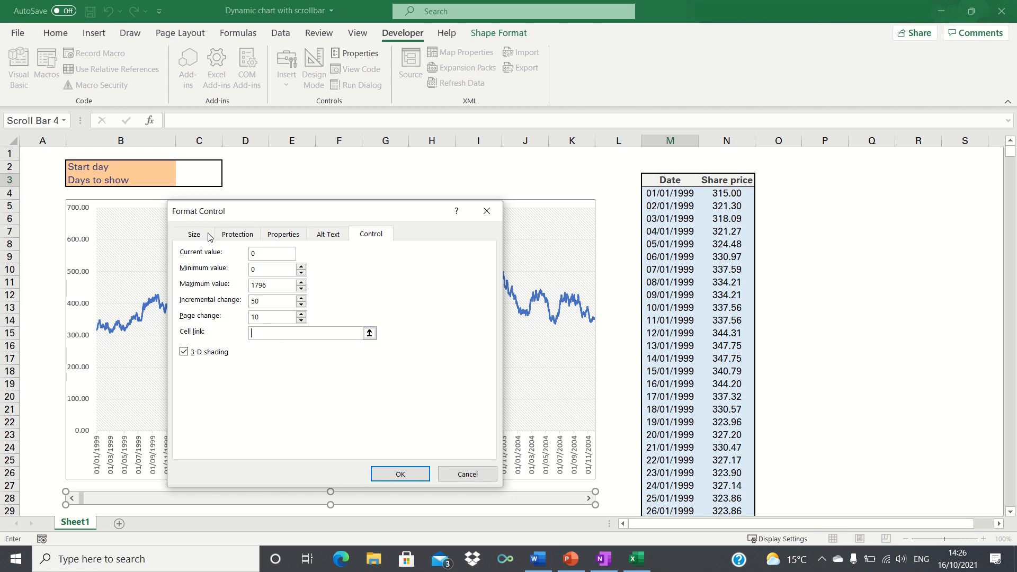
pyautogui.click(198, 166)
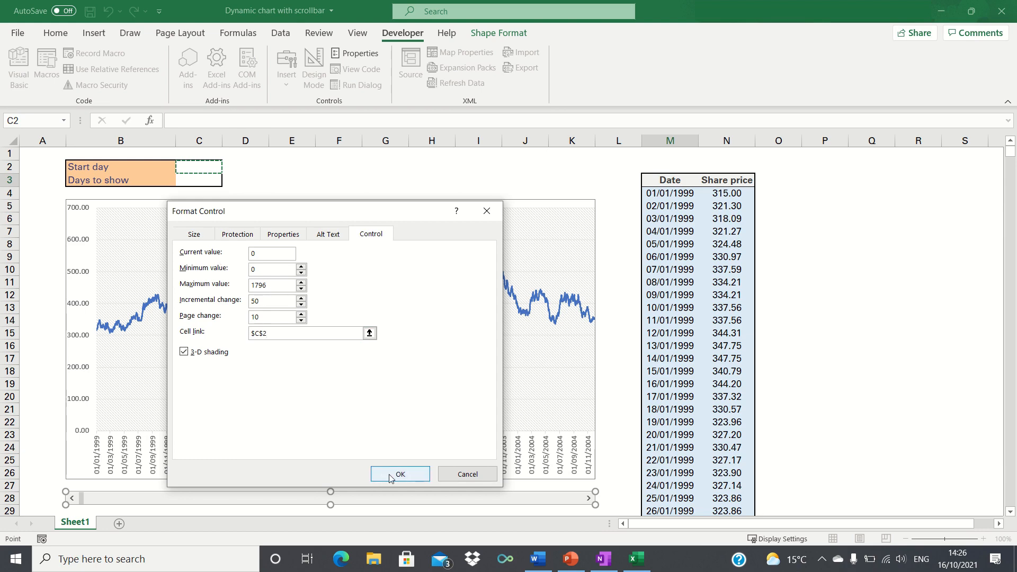
pyautogui.click(400, 474)
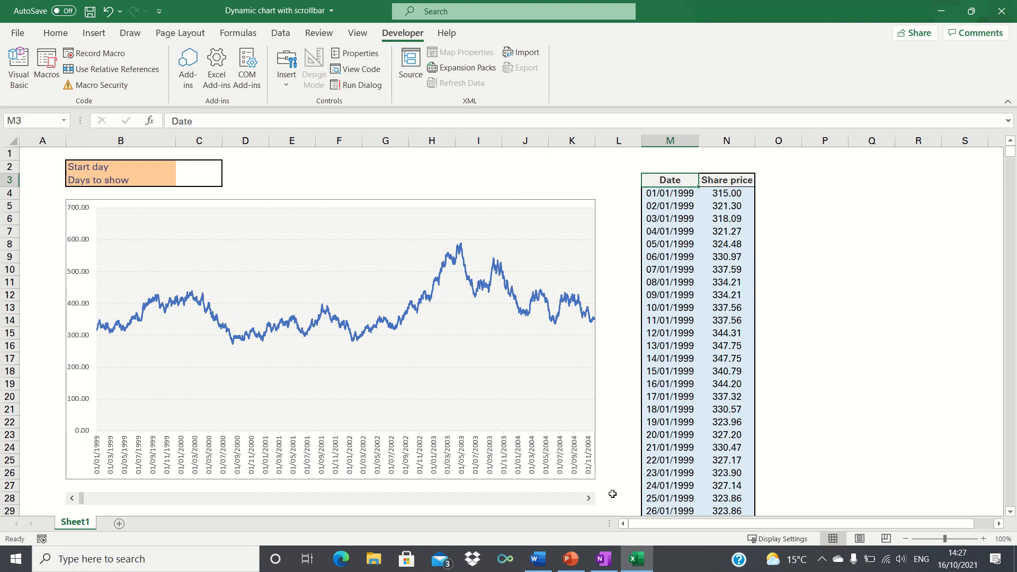
pyautogui.moveTo(589, 498)
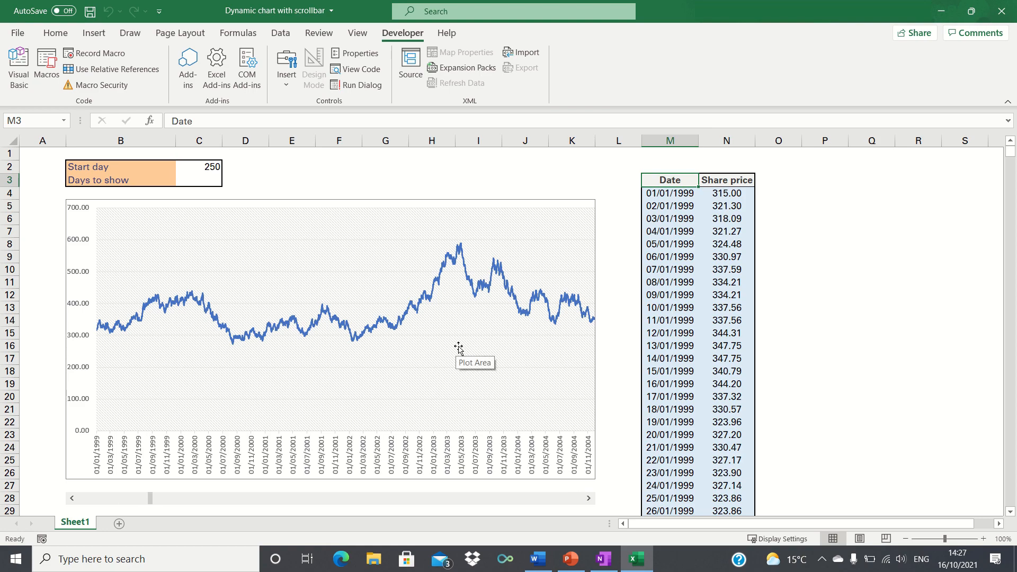
pyautogui.moveTo(868, 232)
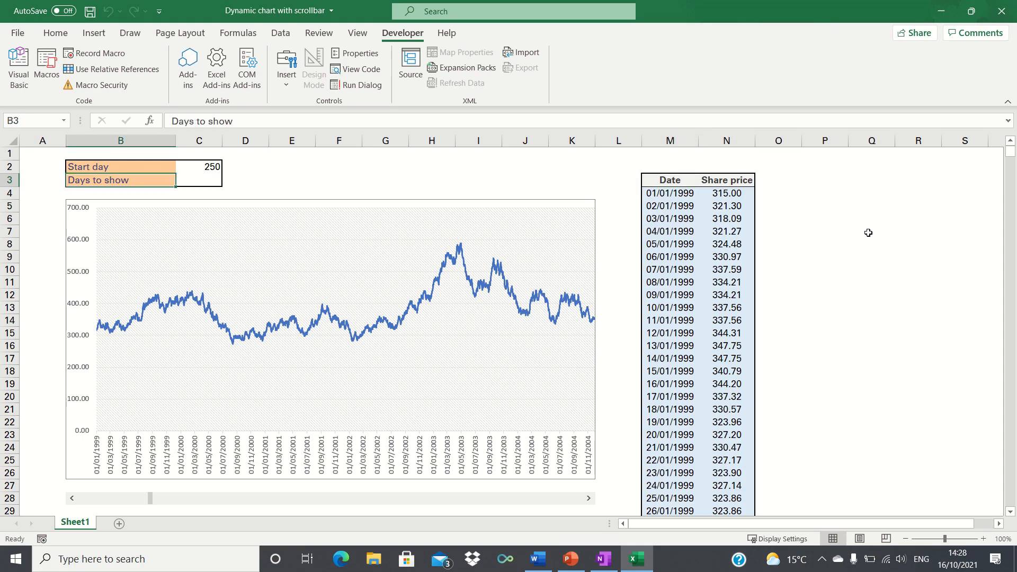
# Enter 365 as Days to show in cell C3
pyautogui.click(199, 180)
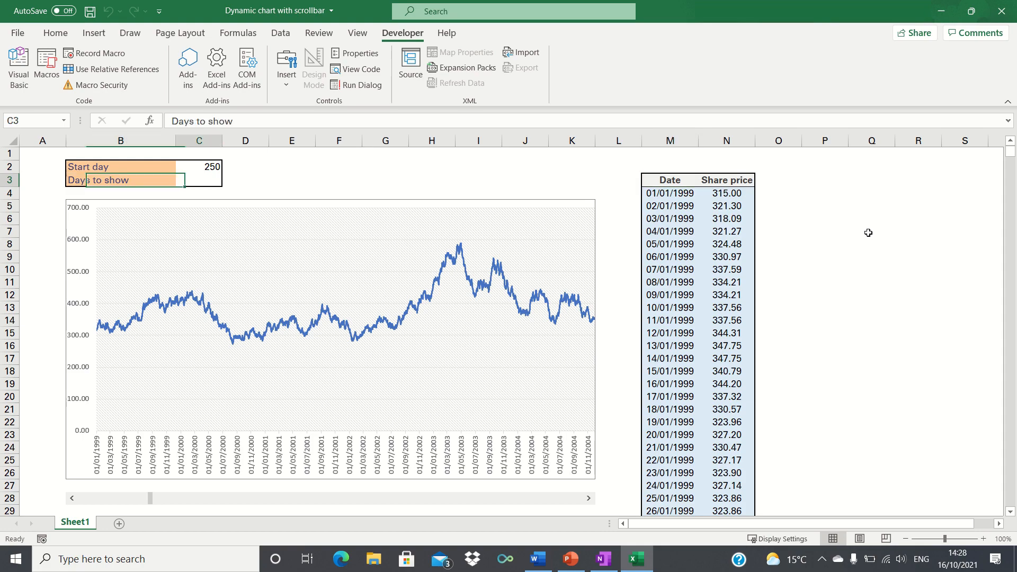
pyautogui.write('365')
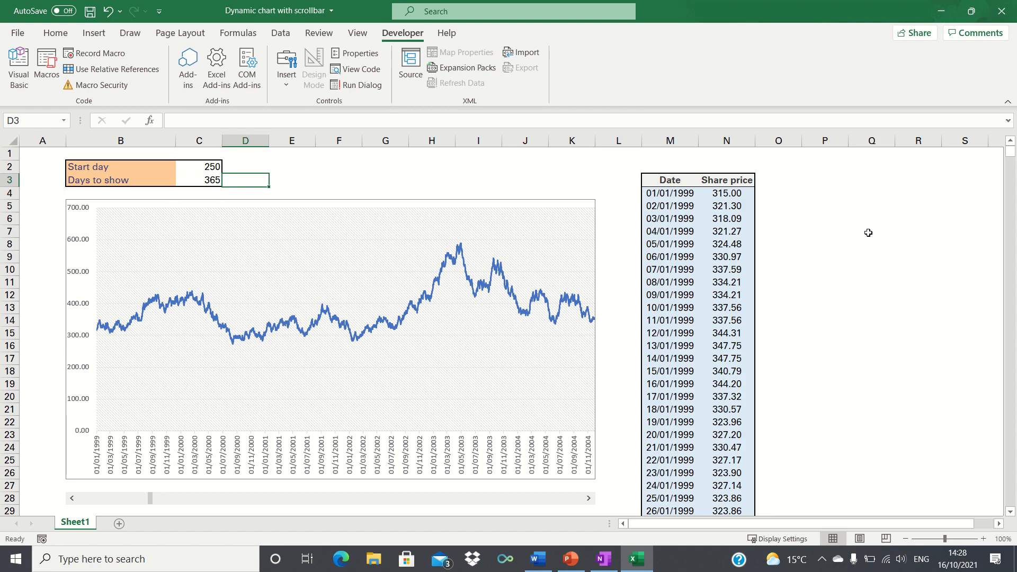
pyautogui.click(670, 180)
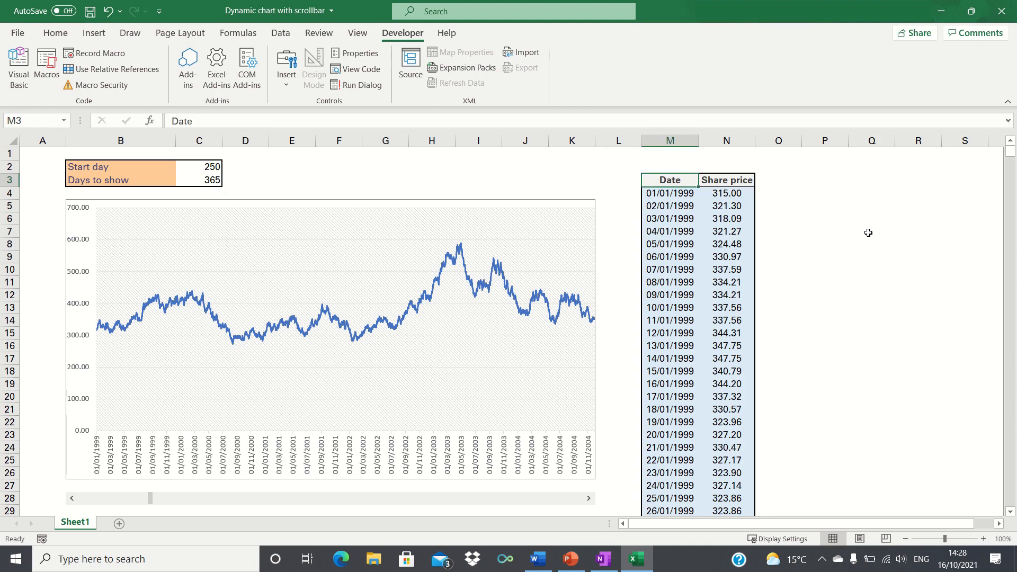
pyautogui.moveTo(769, 229)
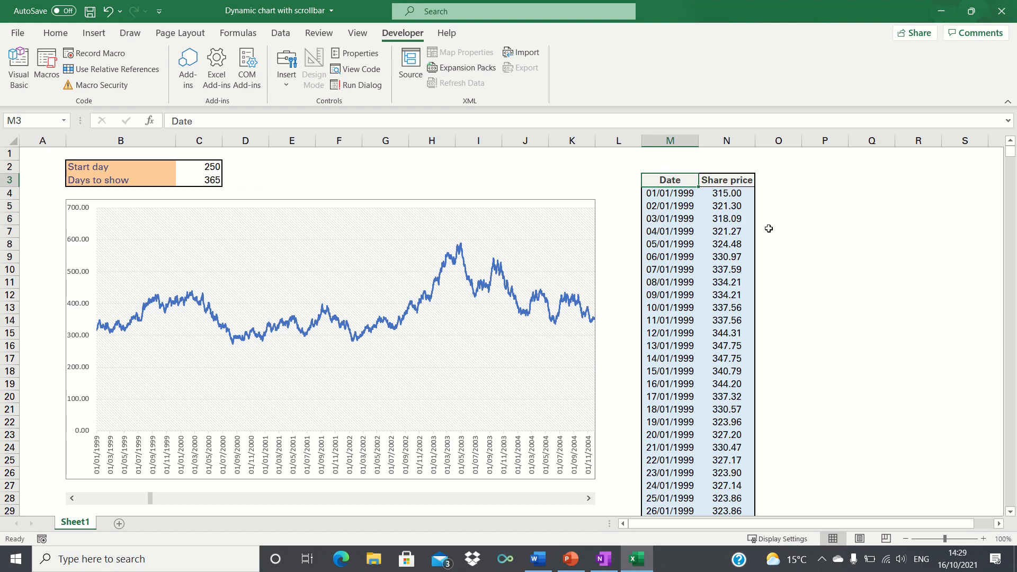
# Define a name Date as =OFFSET(Sheet1!$M$3,Sheet1!$C$2+1,0,Sheet1!$C$3,1) in Name Manager
pyautogui.click(237, 32)
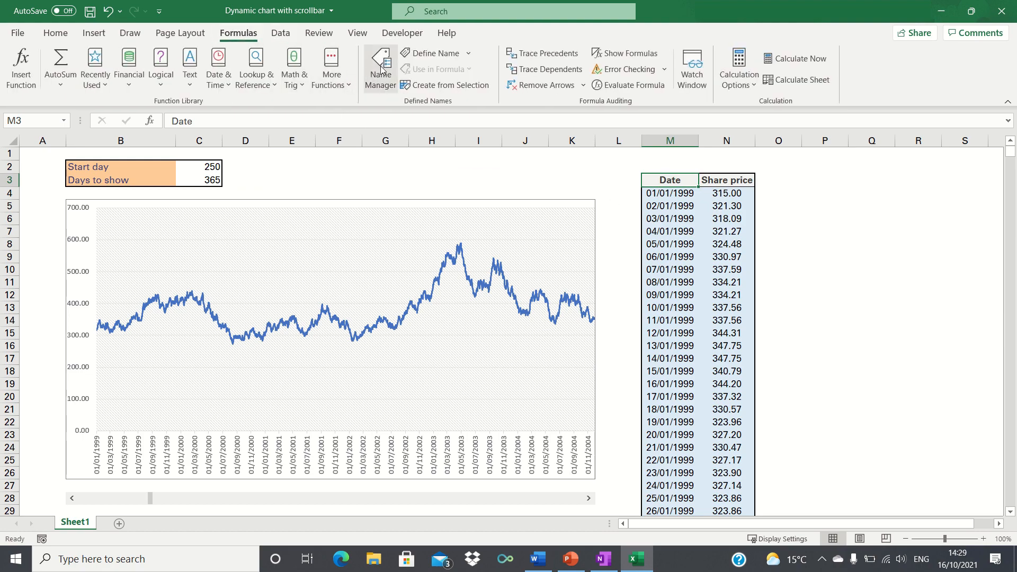
pyautogui.click(379, 61)
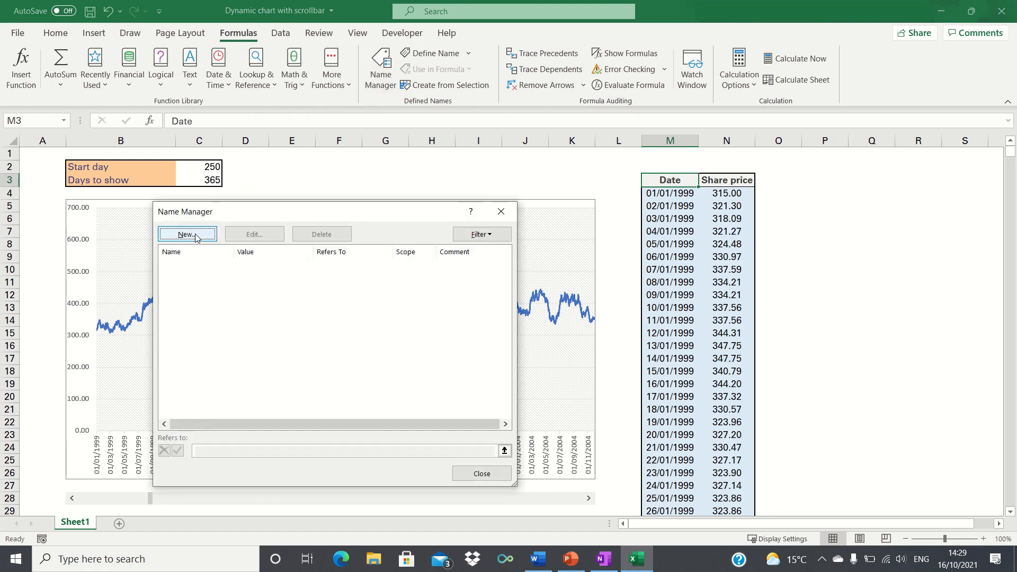
pyautogui.click(187, 234)
pyautogui.write('=')
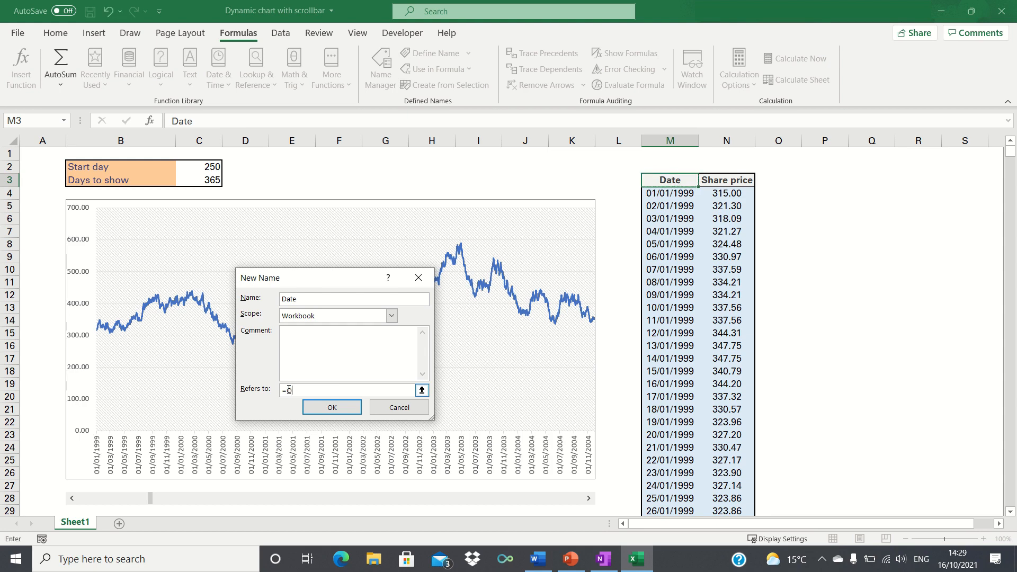
pyautogui.write('OFFSET')
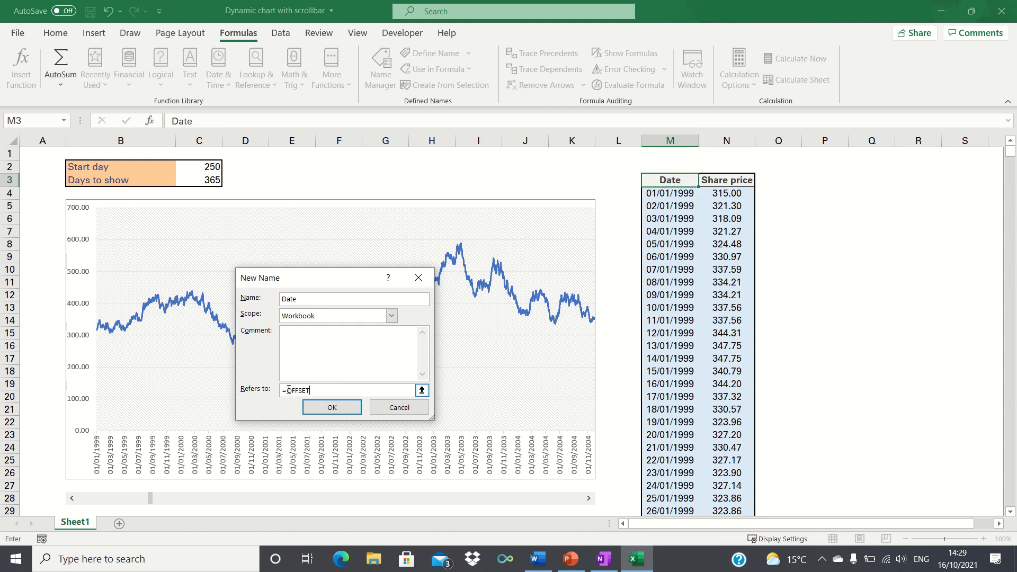
pyautogui.write('(')
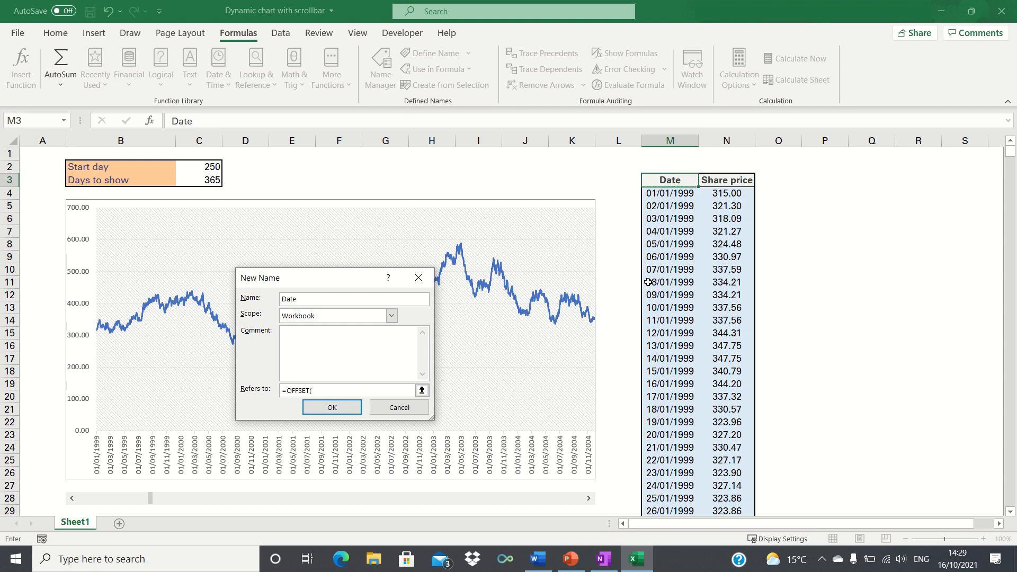
pyautogui.click(669, 180)
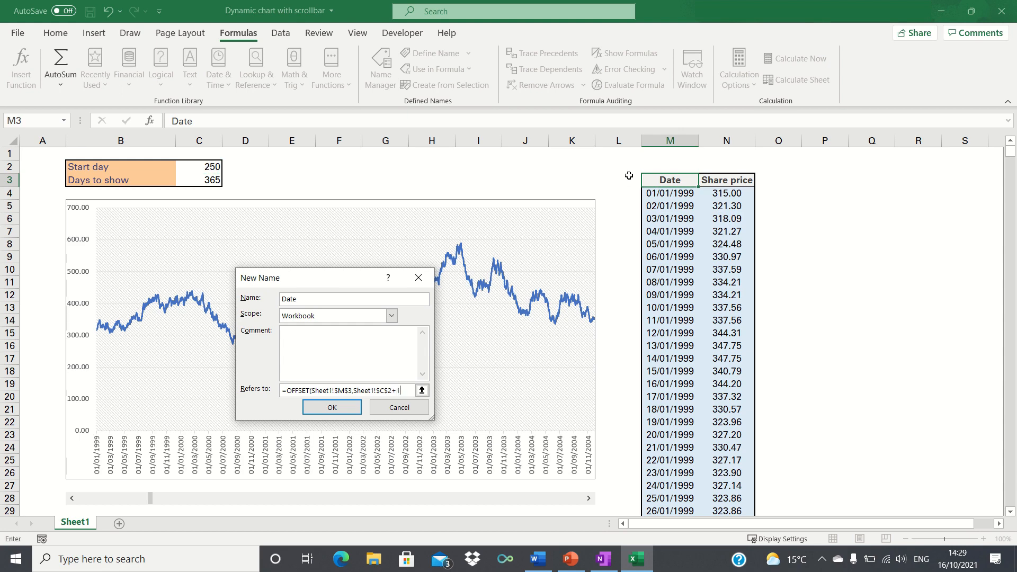
pyautogui.moveTo(687, 179)
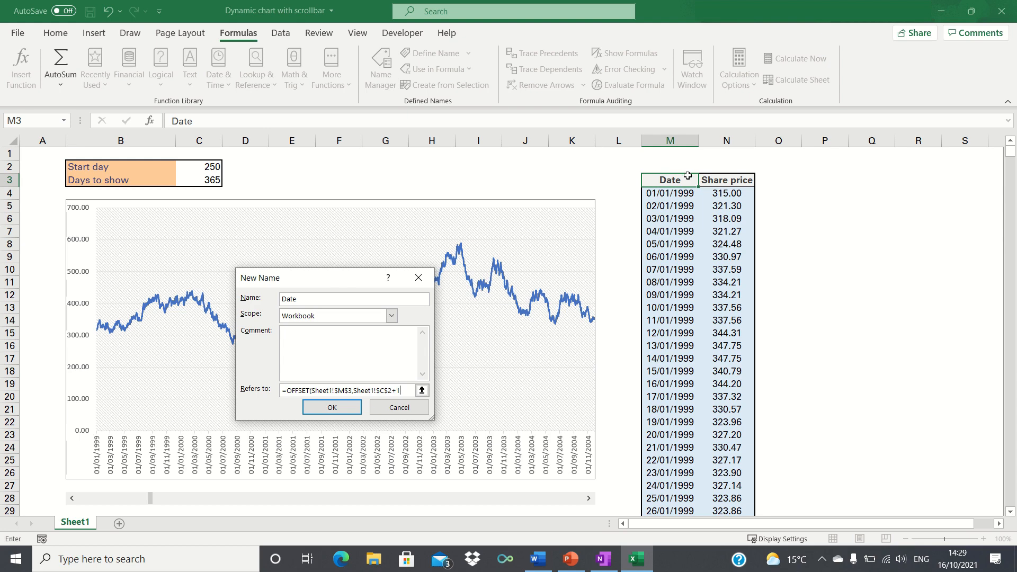
pyautogui.moveTo(684, 189)
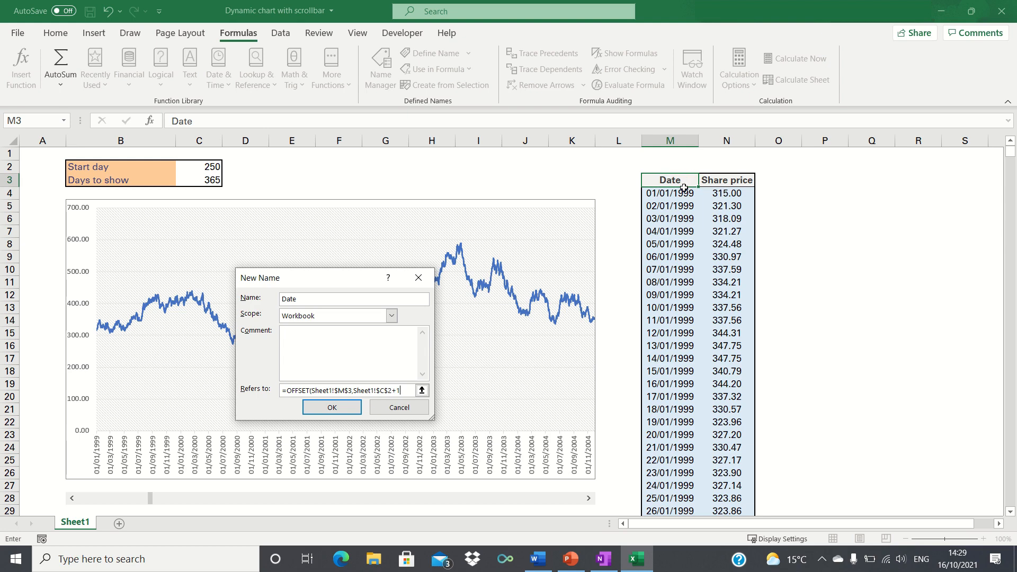
pyautogui.write(',0,')
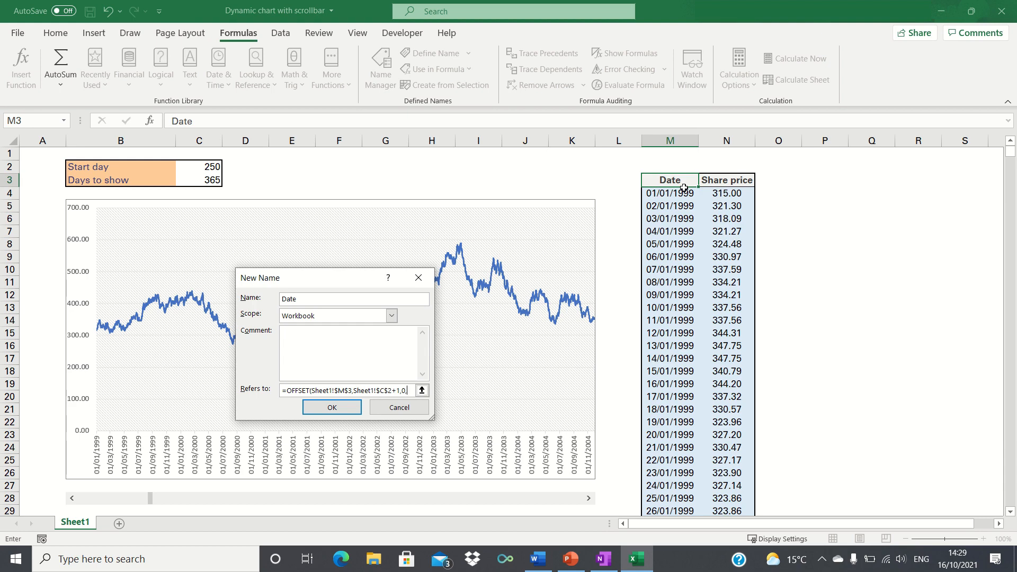
pyautogui.moveTo(179, 179)
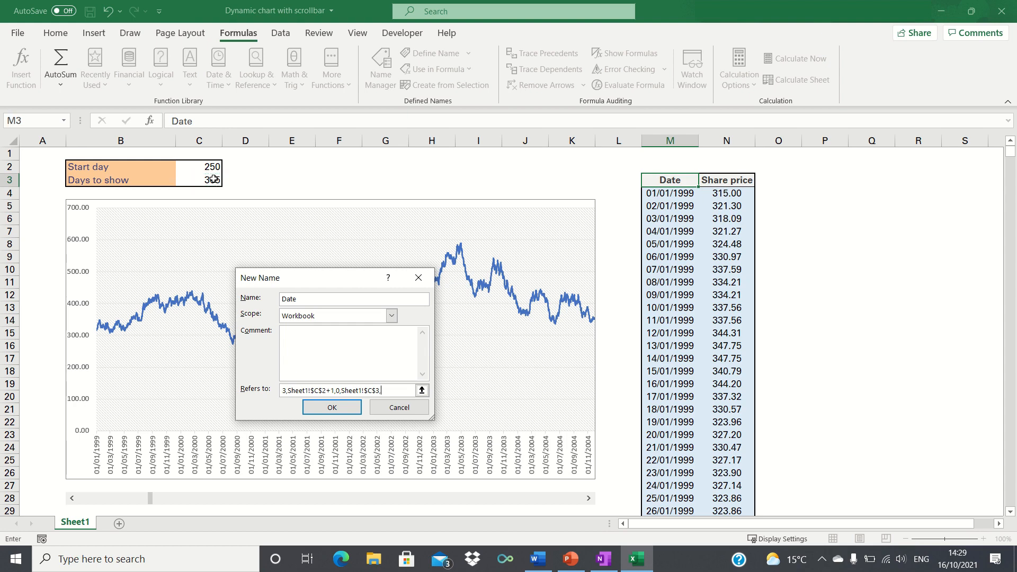
pyautogui.write('1)')
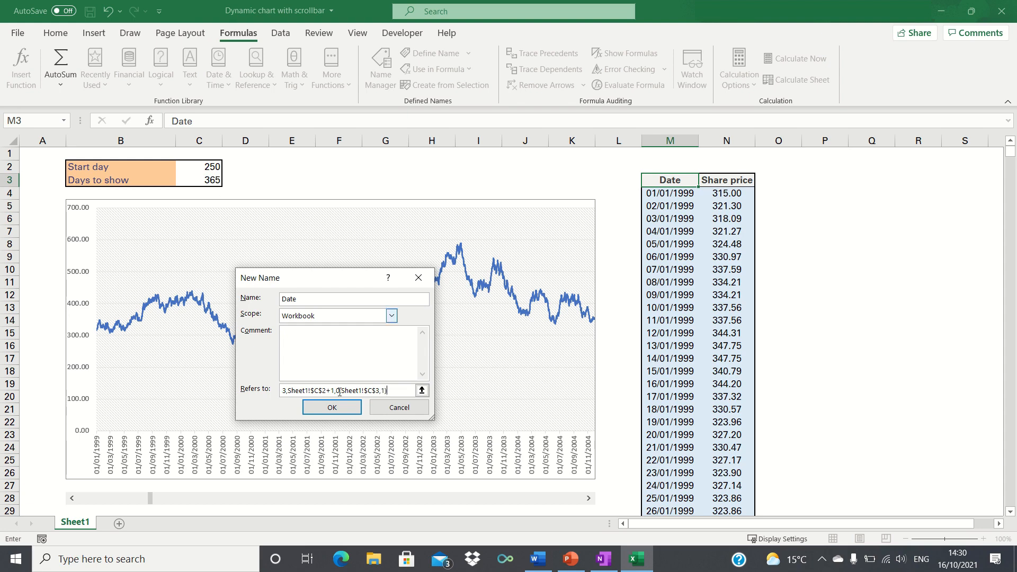
pyautogui.click(332, 406)
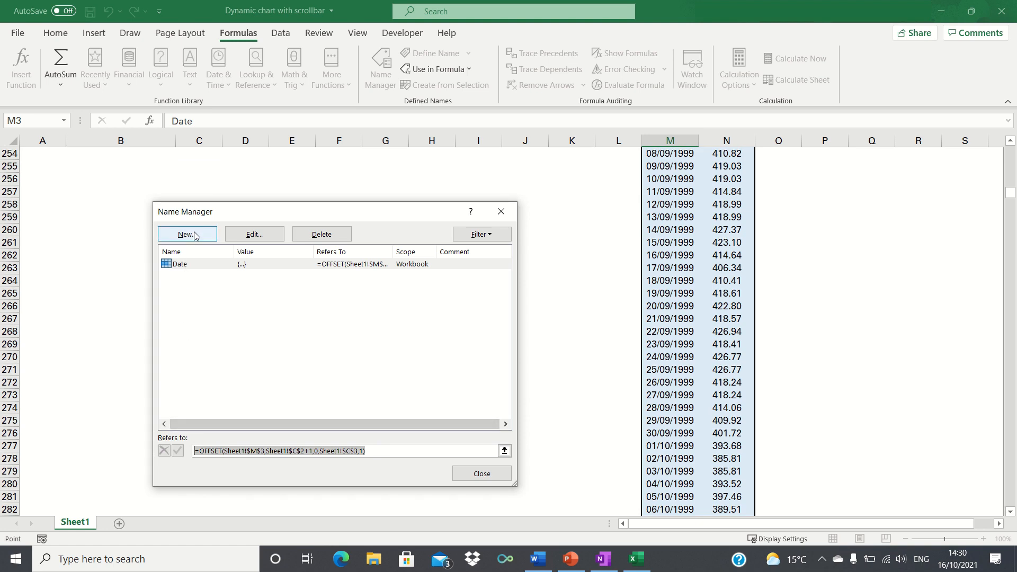
# Define a second name Share_price offsetting down the Share price column N
pyautogui.click(187, 234)
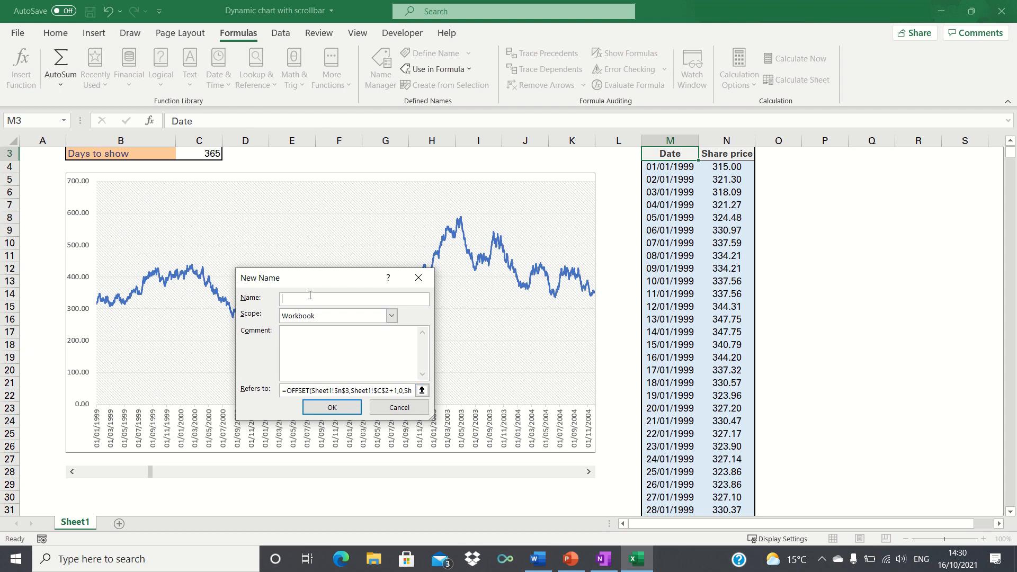
pyautogui.write('Share_price')
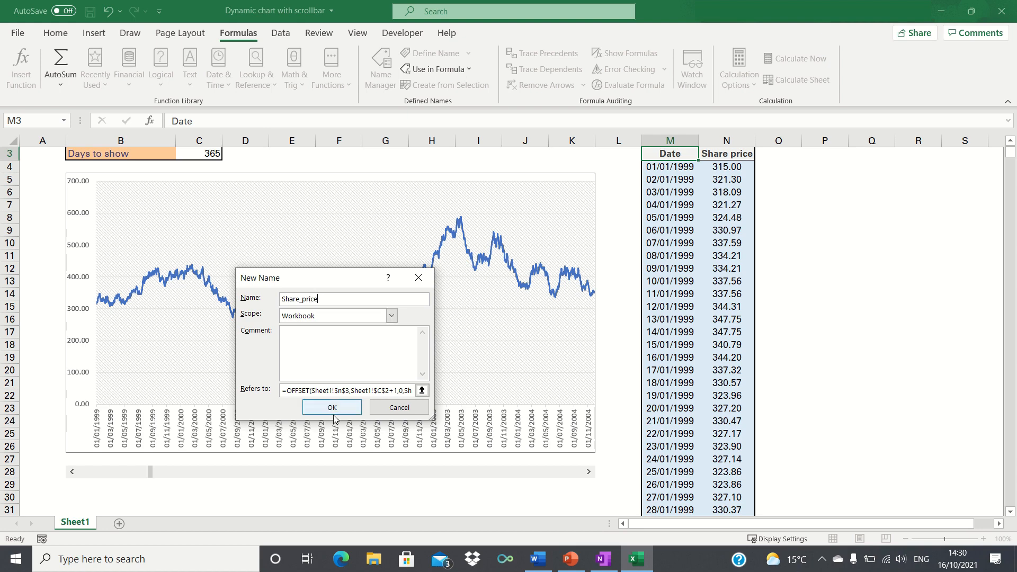
pyautogui.click(332, 406)
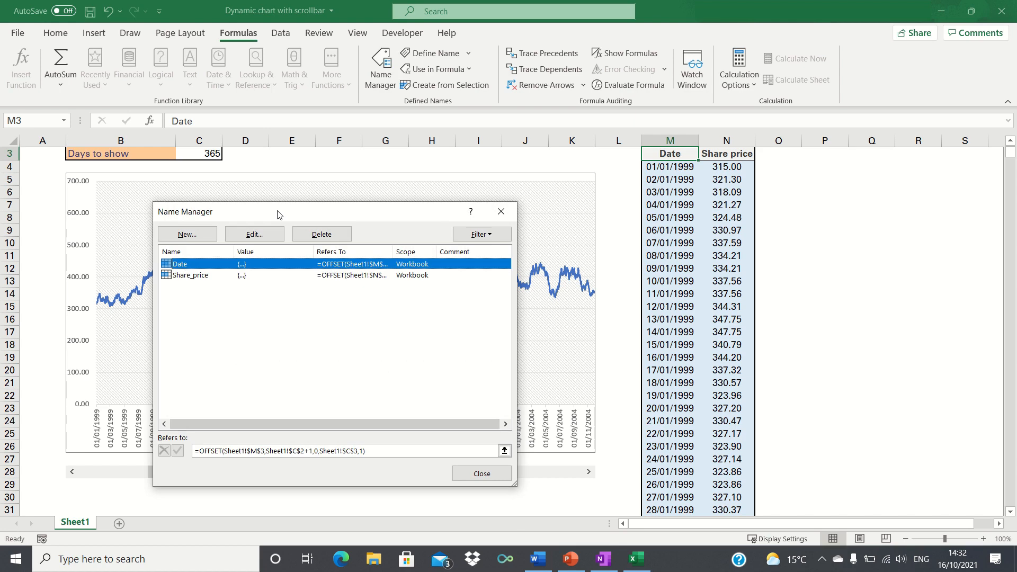
pyautogui.moveTo(501, 211)
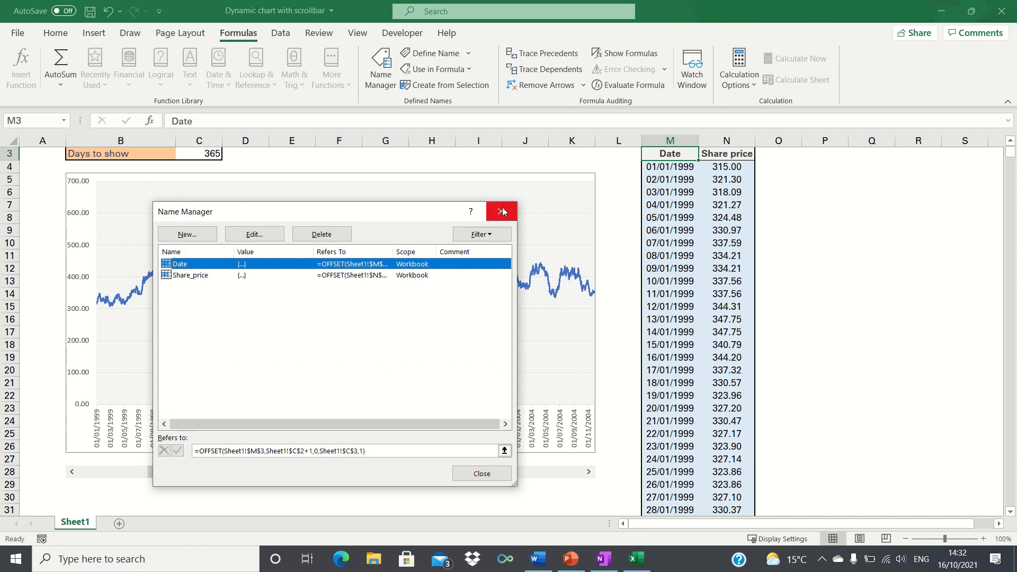
# Set the chart's Share price series values to =Sheet1!Share_price via Select Data
pyautogui.click(502, 211)
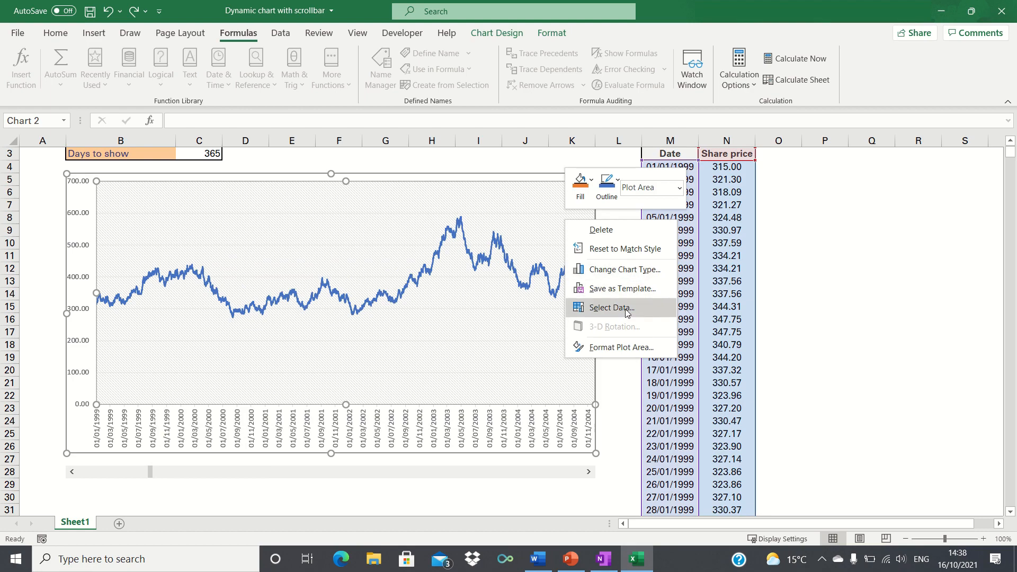
pyautogui.click(611, 307)
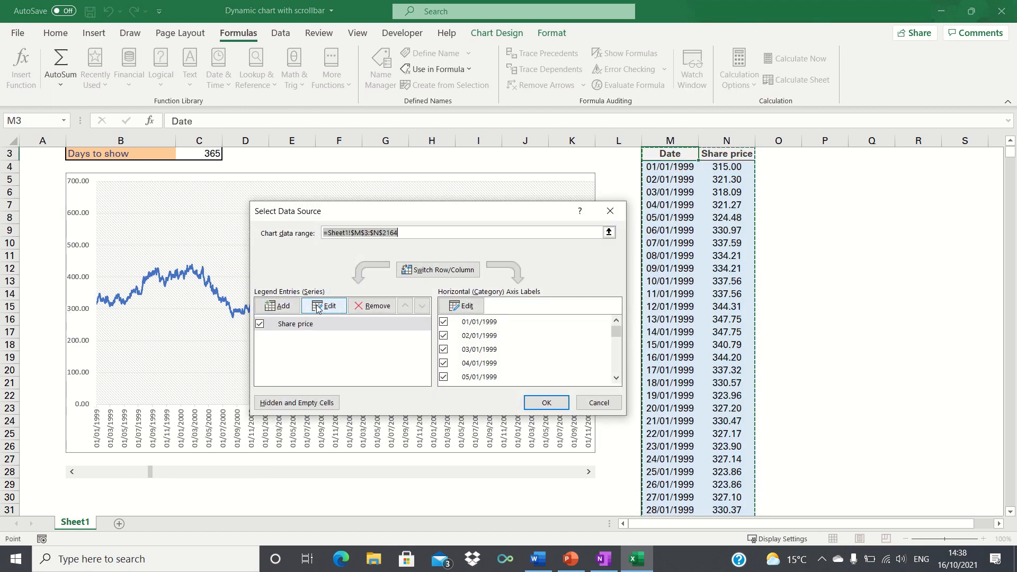
pyautogui.click(322, 305)
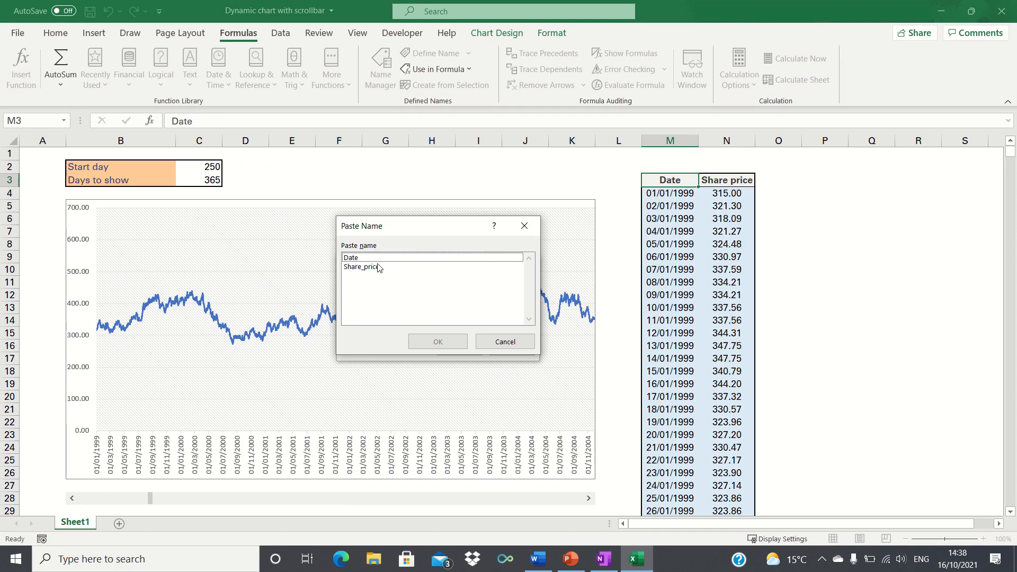
pyautogui.click(438, 341)
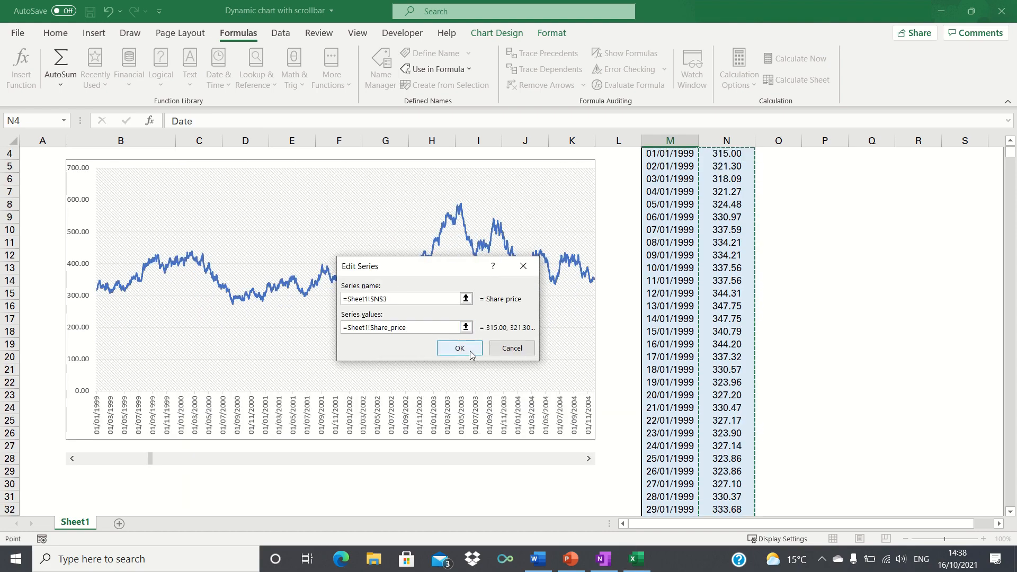
pyautogui.click(459, 348)
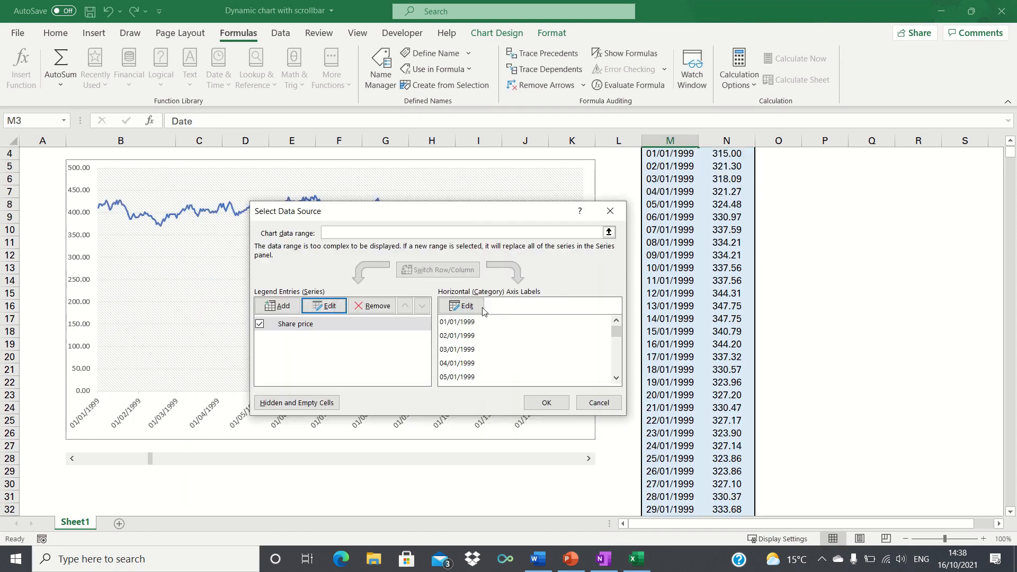
# Set the chart's horizontal axis labels to =Sheet1!Date and apply the data source
pyautogui.click(462, 305)
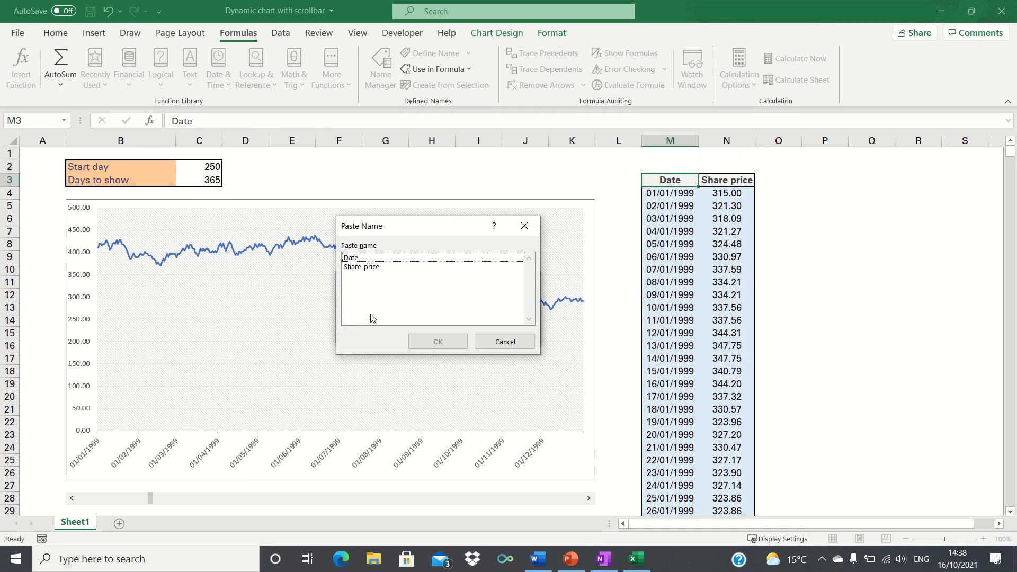
pyautogui.click(438, 341)
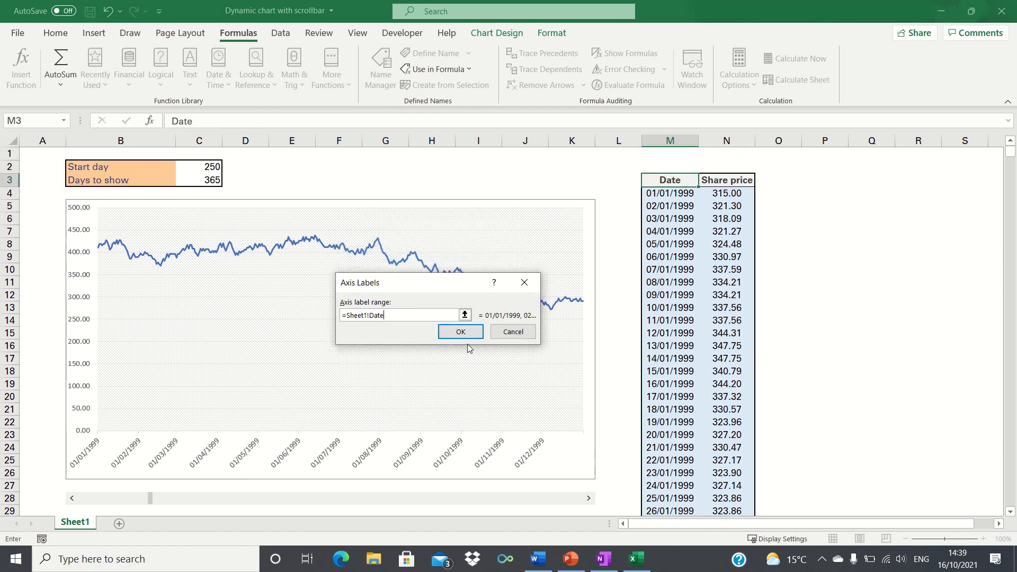
pyautogui.click(460, 331)
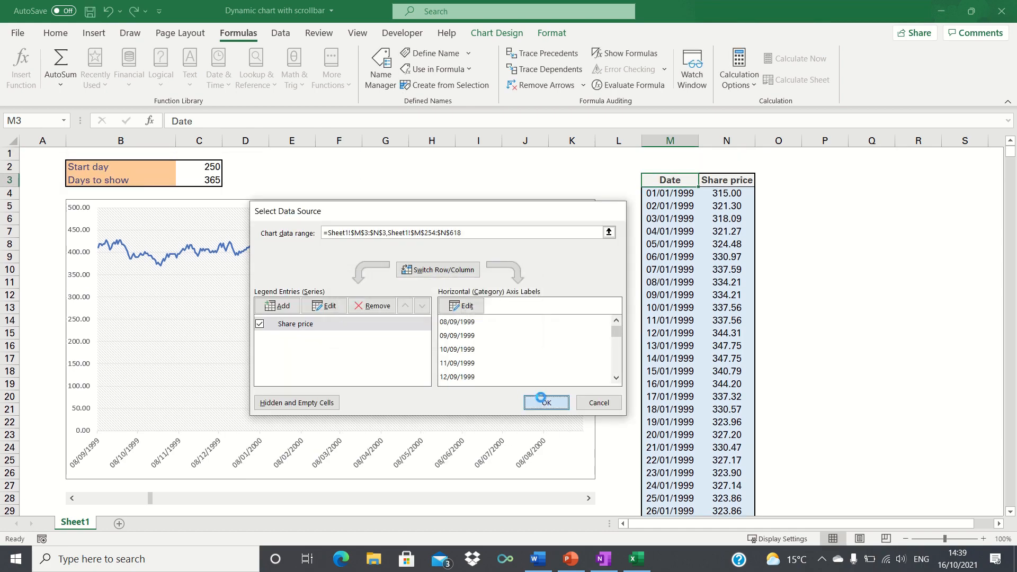
pyautogui.click(547, 402)
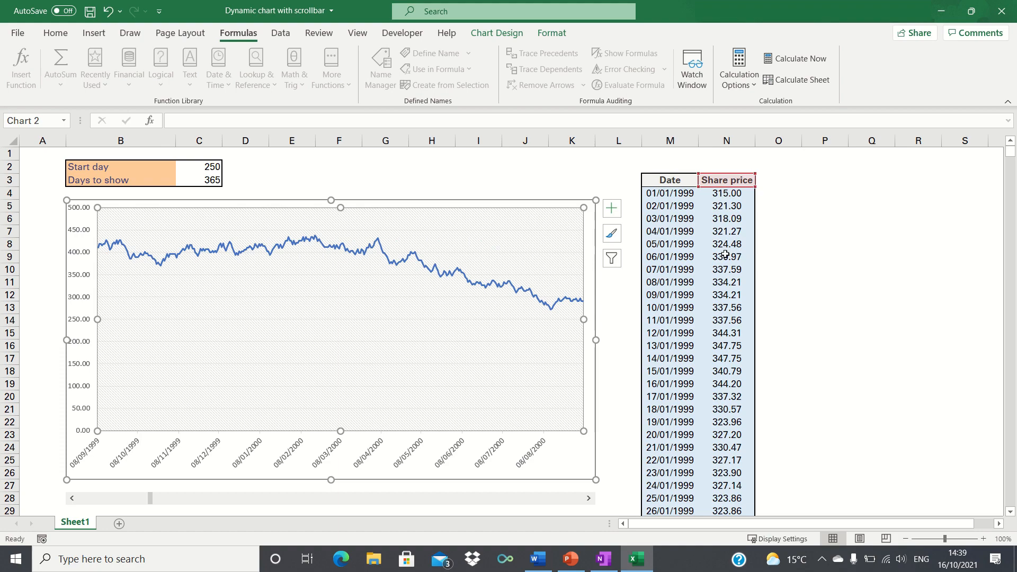
pyautogui.moveTo(703, 183)
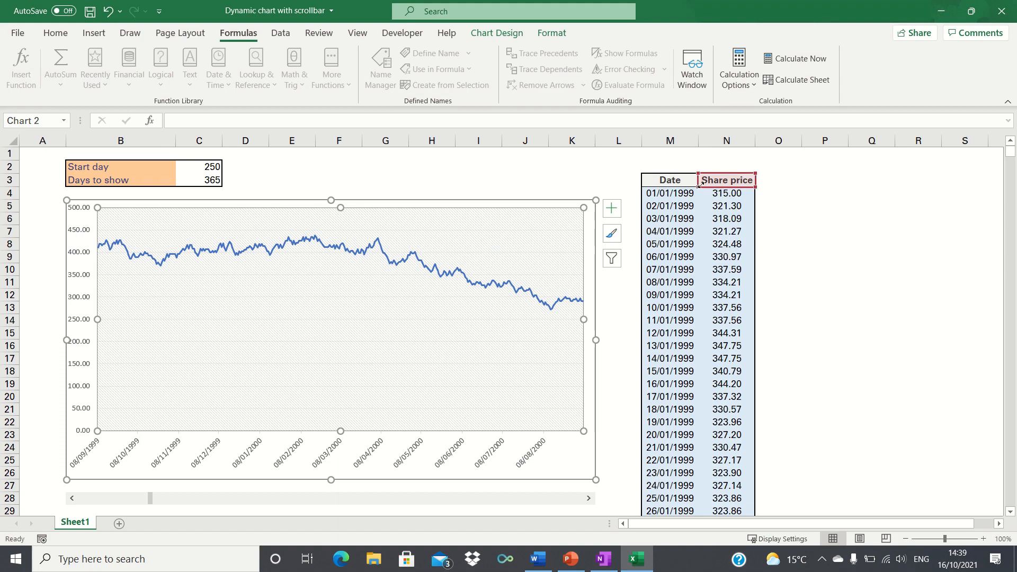
# Move the scroll bar to shift the start day to 600, showing prices from 23/08/2000
pyautogui.click(669, 179)
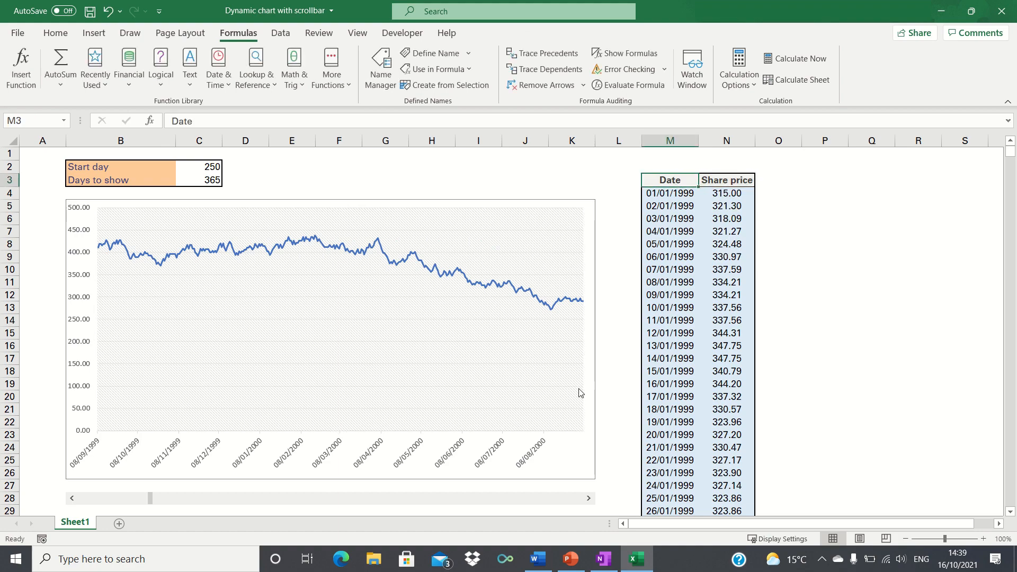
pyautogui.moveTo(587, 498)
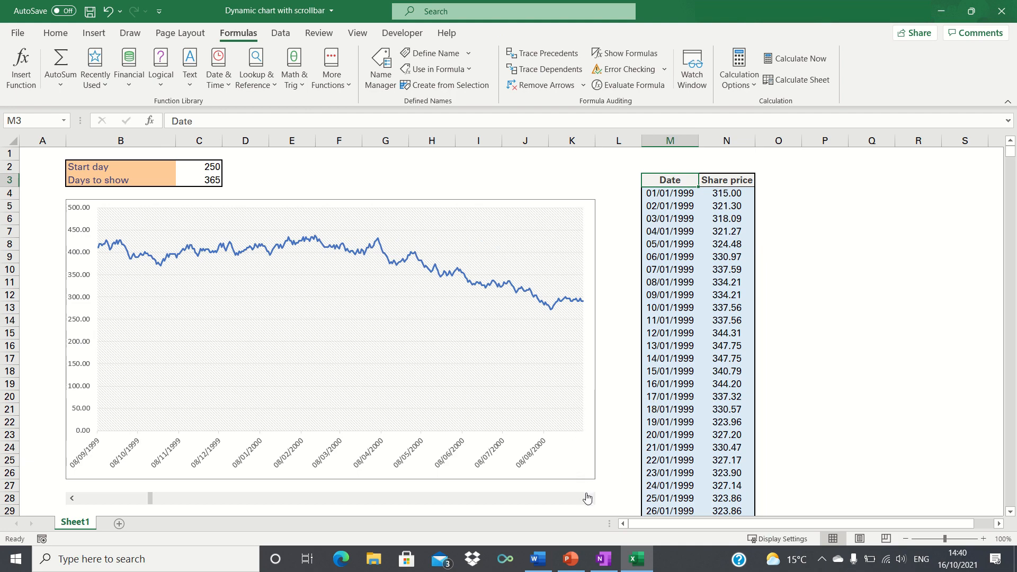
pyautogui.click(587, 499)
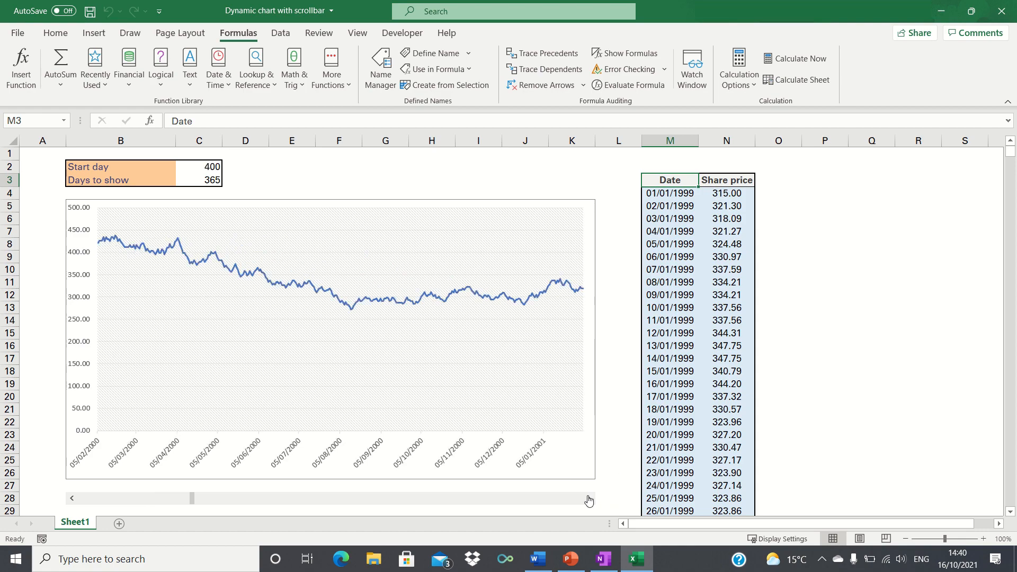
pyautogui.moveTo(192, 497); pyautogui.dragTo(233, 498)
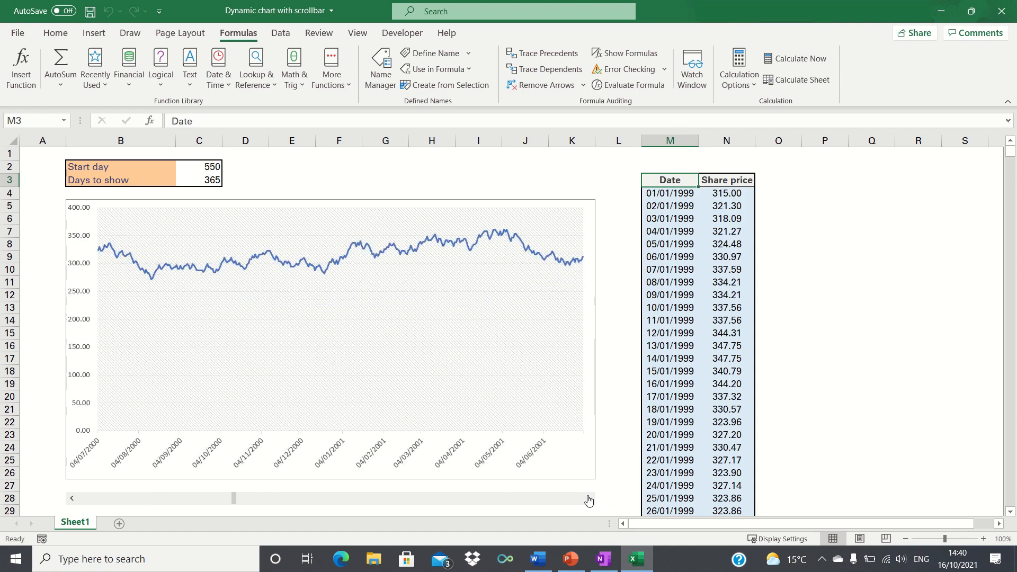
pyautogui.moveTo(233, 498); pyautogui.dragTo(246, 498)
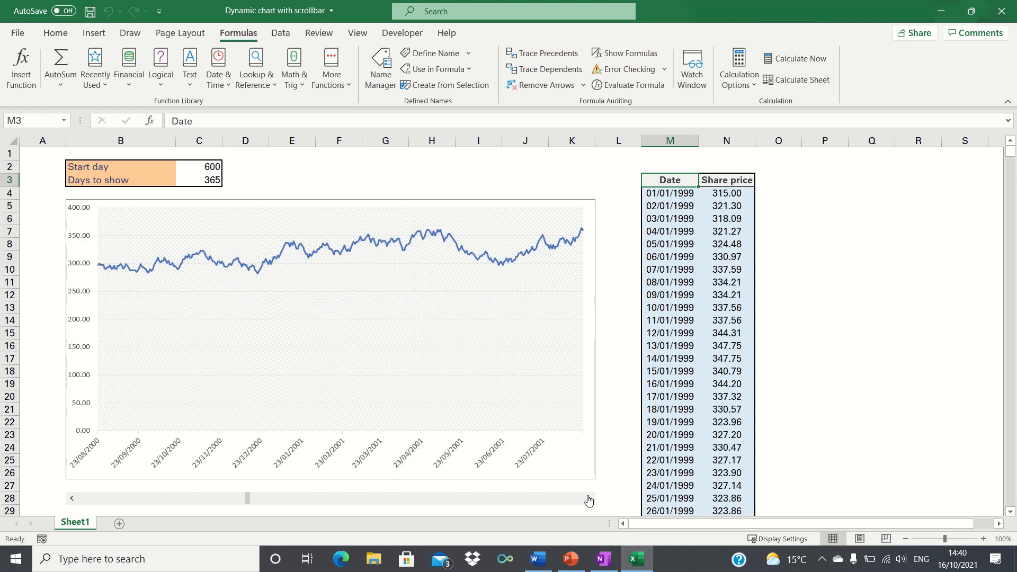